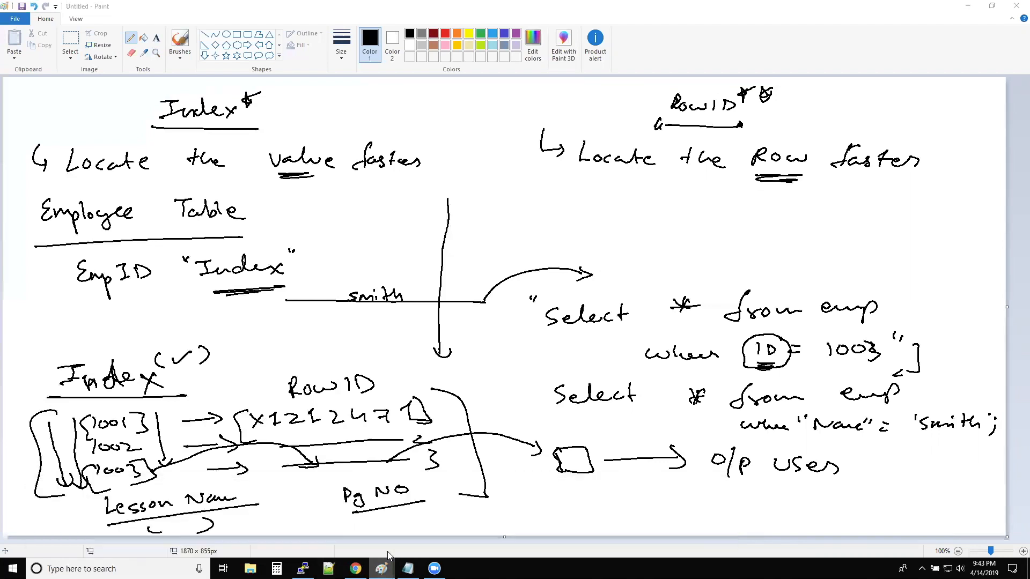
- Launch a new blank Paint window from the taskbar icon's jump list
{"action": "right_click", "coordinate": [380, 568]}
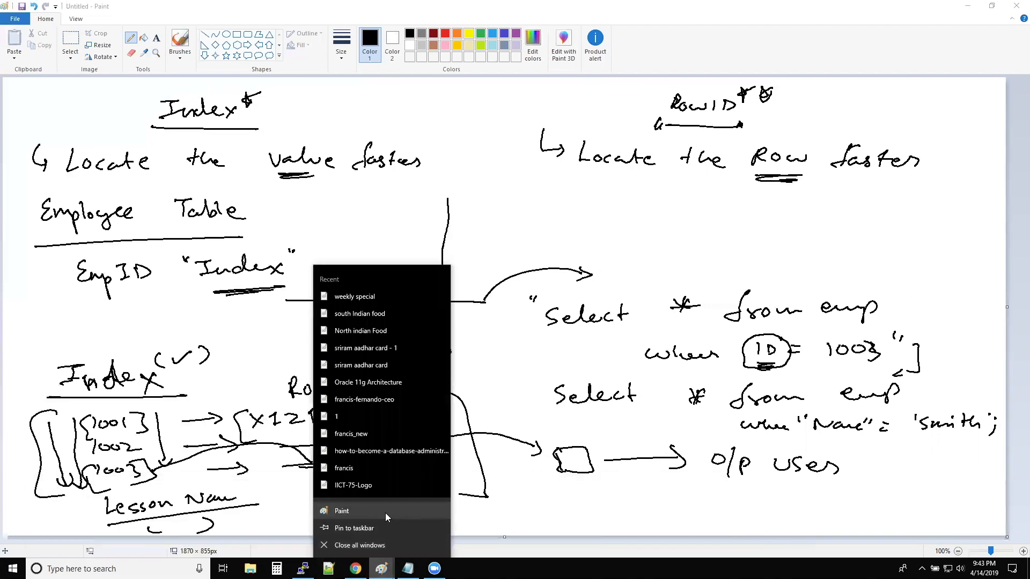
{"action": "left_click", "coordinate": [341, 511]}
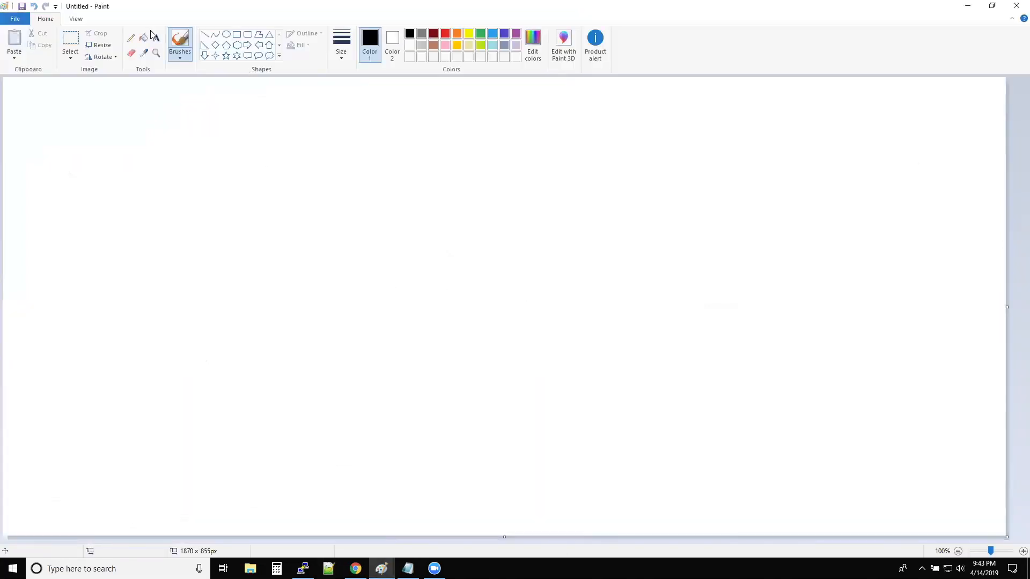
{"action": "left_click", "coordinate": [341, 46]}
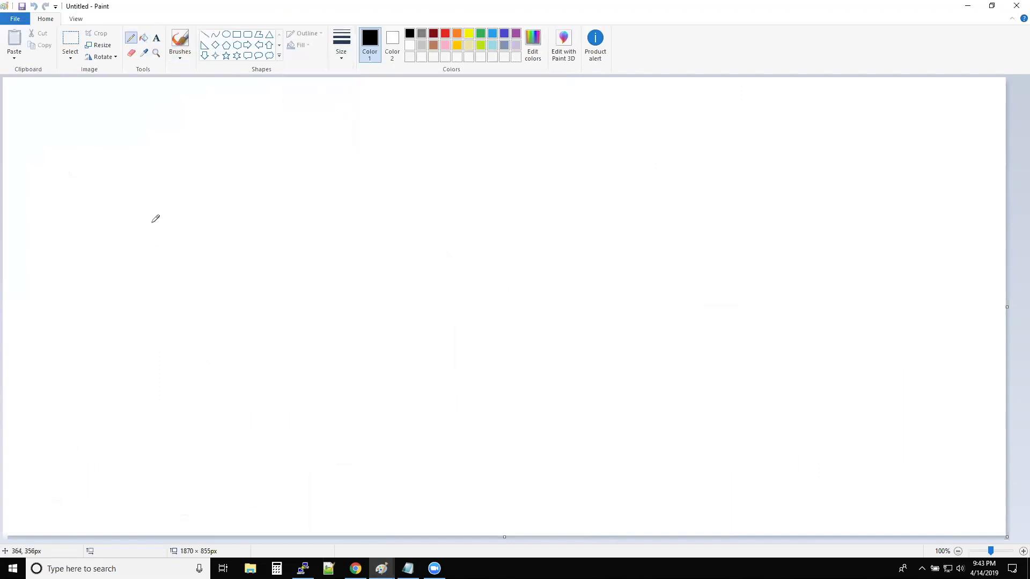
{"action": "mouse_move", "coordinate": [73, 134]}
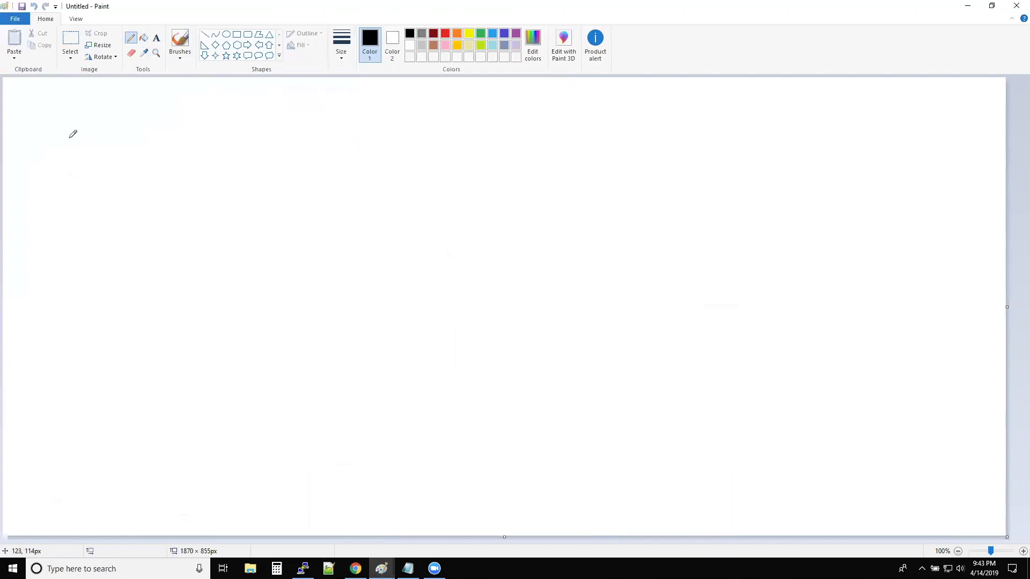
{"action": "mouse_move", "coordinate": [70, 134]}
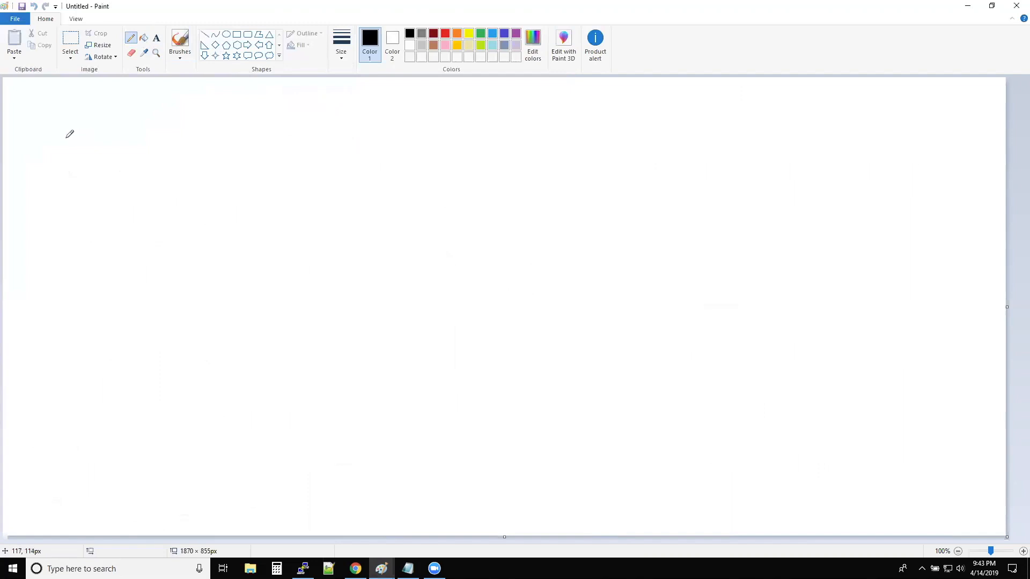
{"action": "mouse_move", "coordinate": [71, 135]}
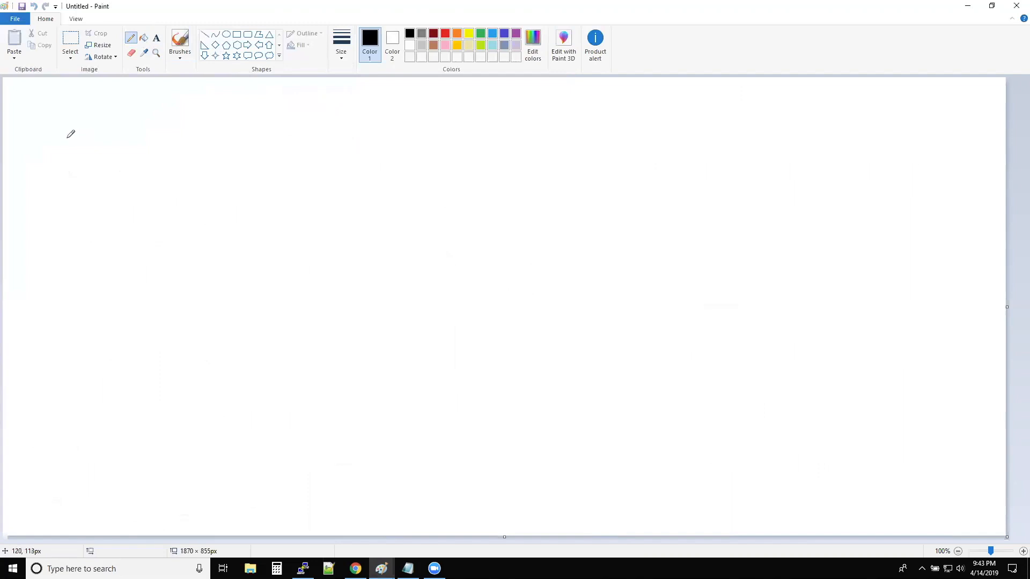
{"action": "mouse_move", "coordinate": [71, 136]}
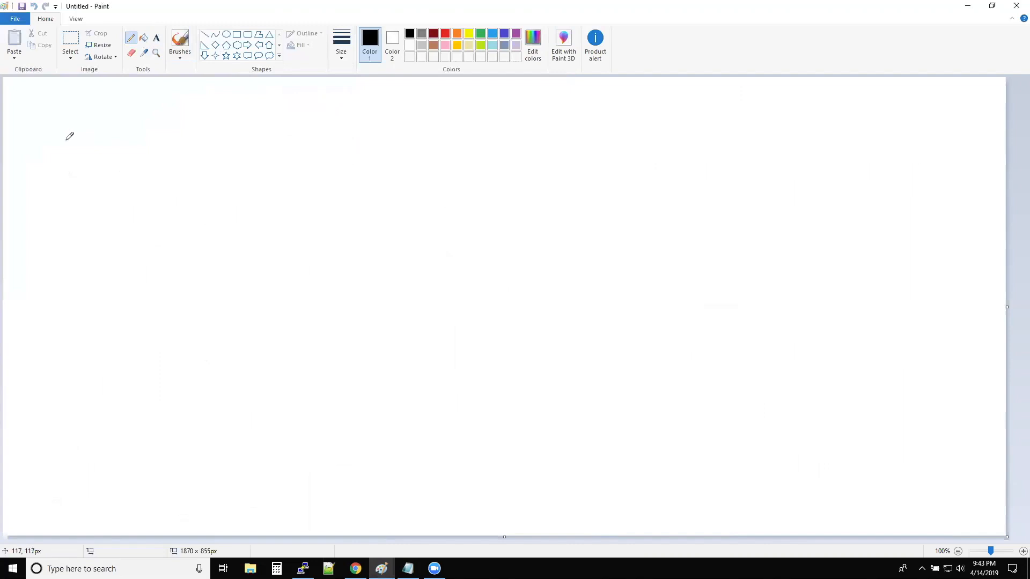
{"action": "mouse_move", "coordinate": [62, 139]}
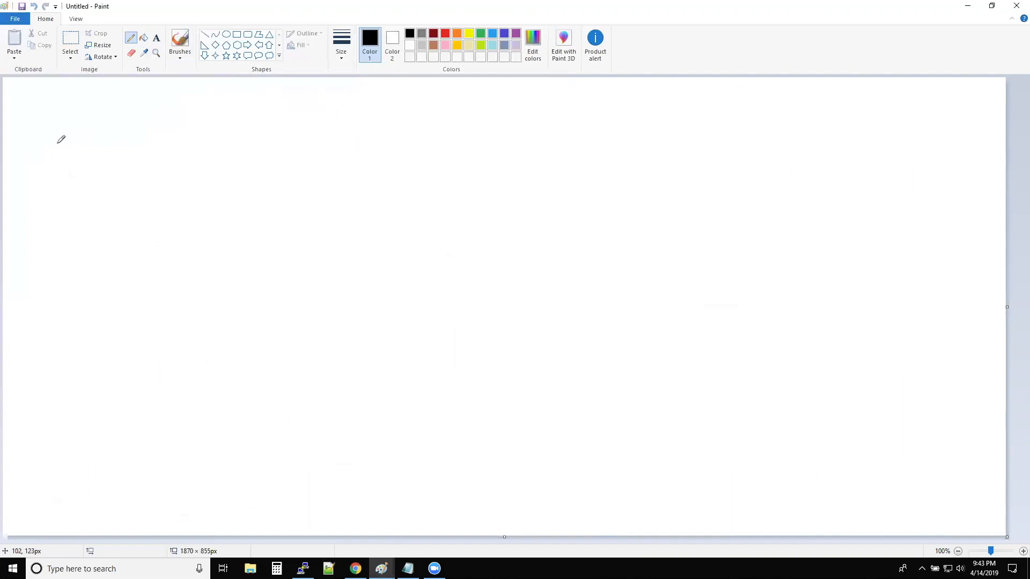
{"action": "mouse_move", "coordinate": [59, 142]}
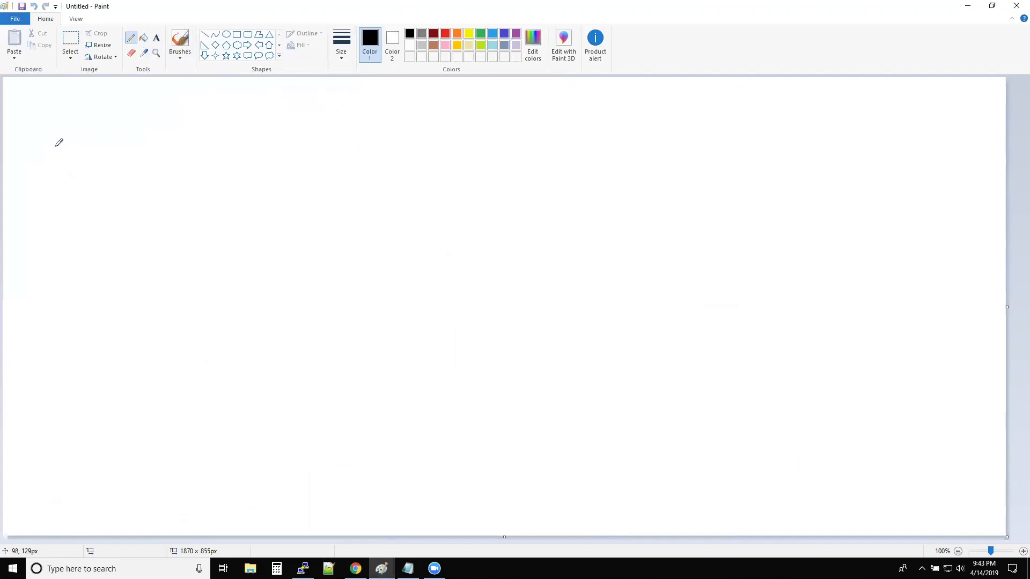
{"action": "mouse_move", "coordinate": [57, 143]}
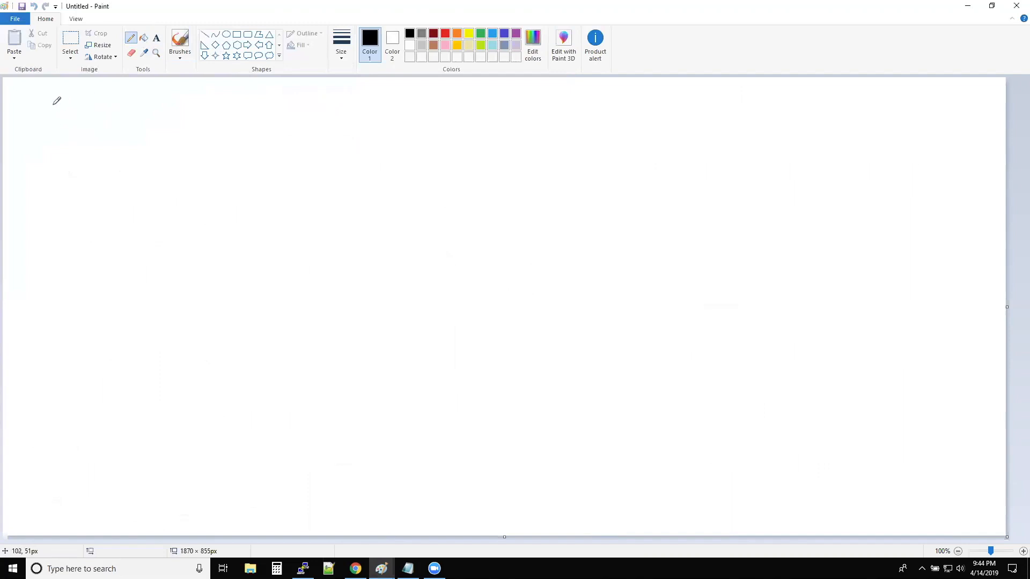
{"action": "left_click_drag", "start_coordinate": [50, 115], "coordinate": [105, 108]}
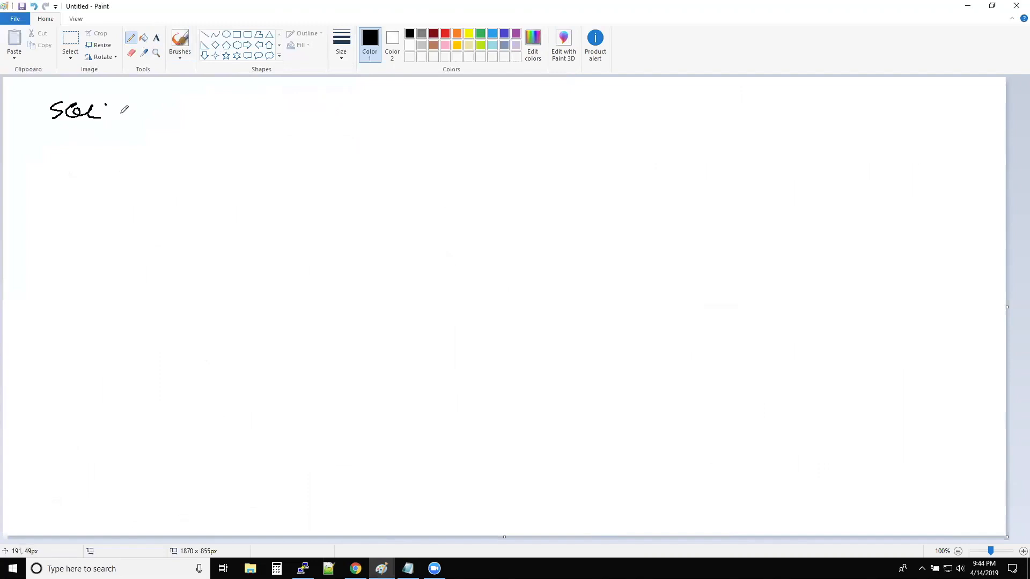
{"action": "left_click_drag", "start_coordinate": [148, 115], "coordinate": [320, 113]}
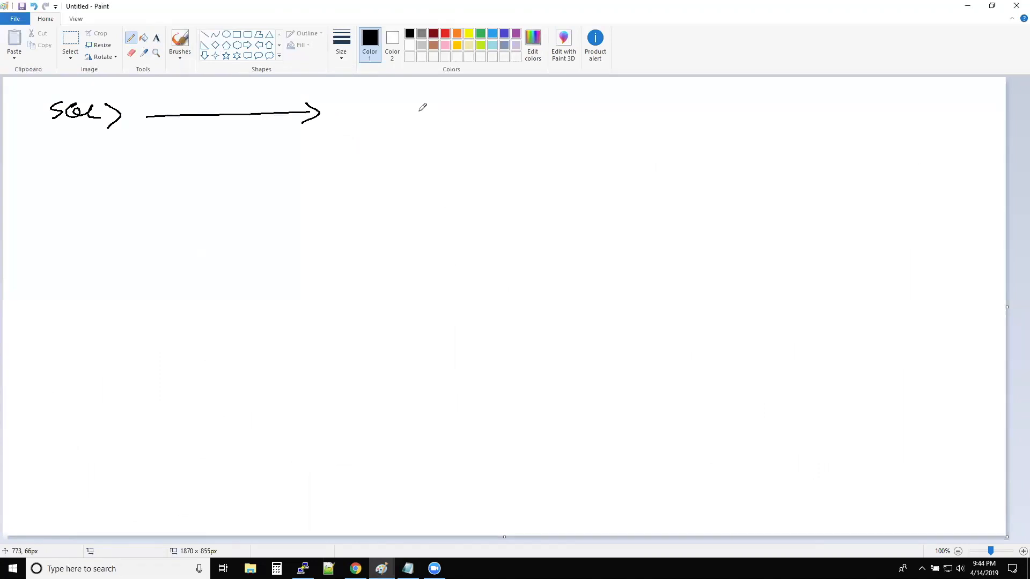
{"action": "mouse_move", "coordinate": [348, 108]}
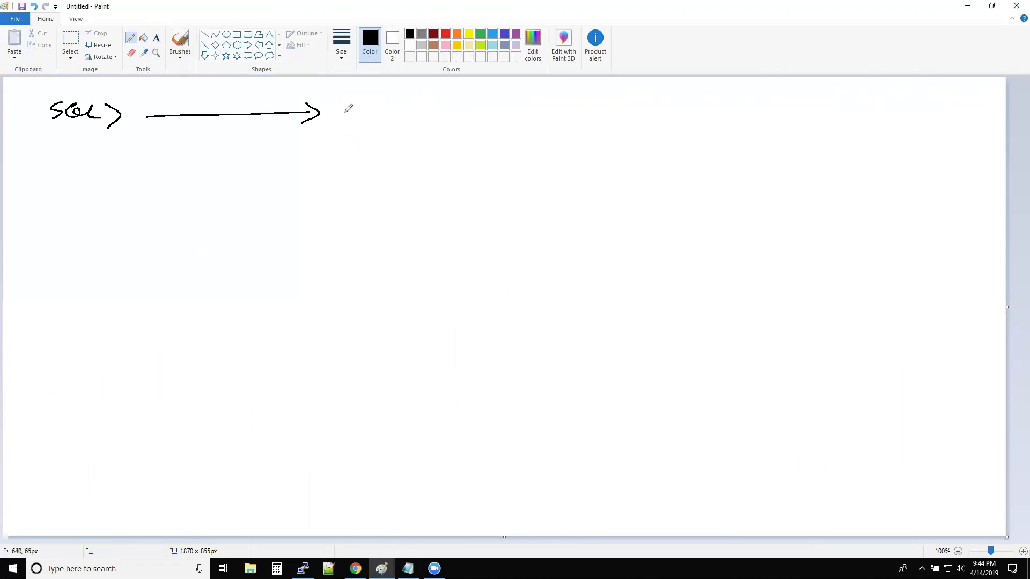
{"action": "mouse_move", "coordinate": [348, 108]}
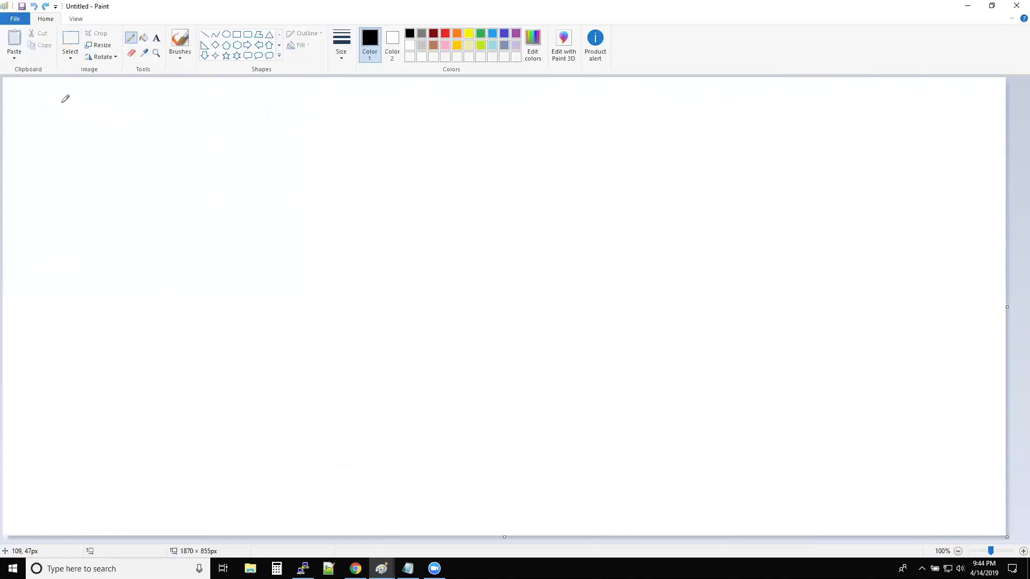
- Handwrite 'Select * from emp where emID < 5000;' and underline emID
{"action": "left_click_drag", "start_coordinate": [43, 122], "coordinate": [84, 105]}
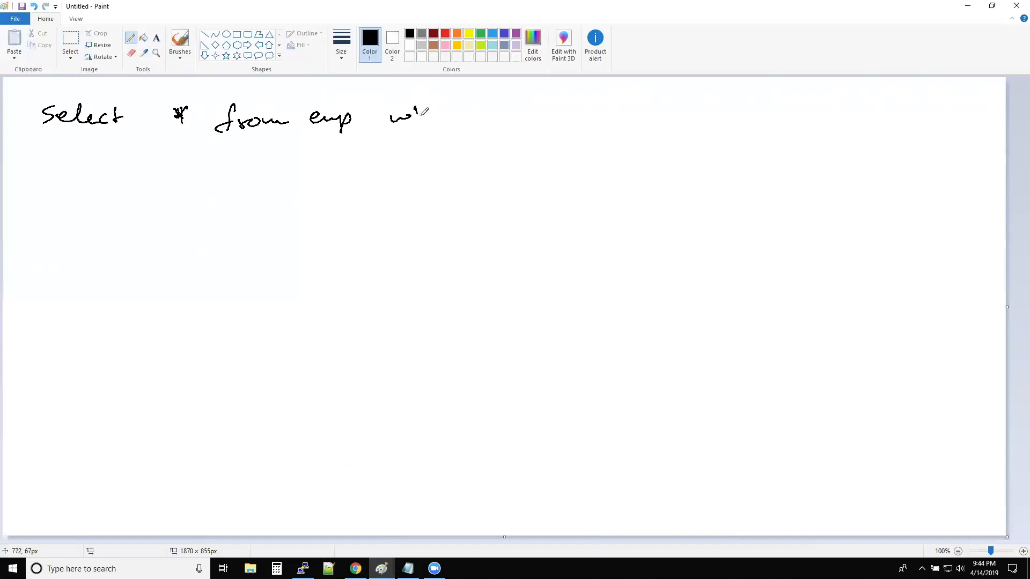
{"action": "left_click_drag", "start_coordinate": [407, 118], "coordinate": [466, 118]}
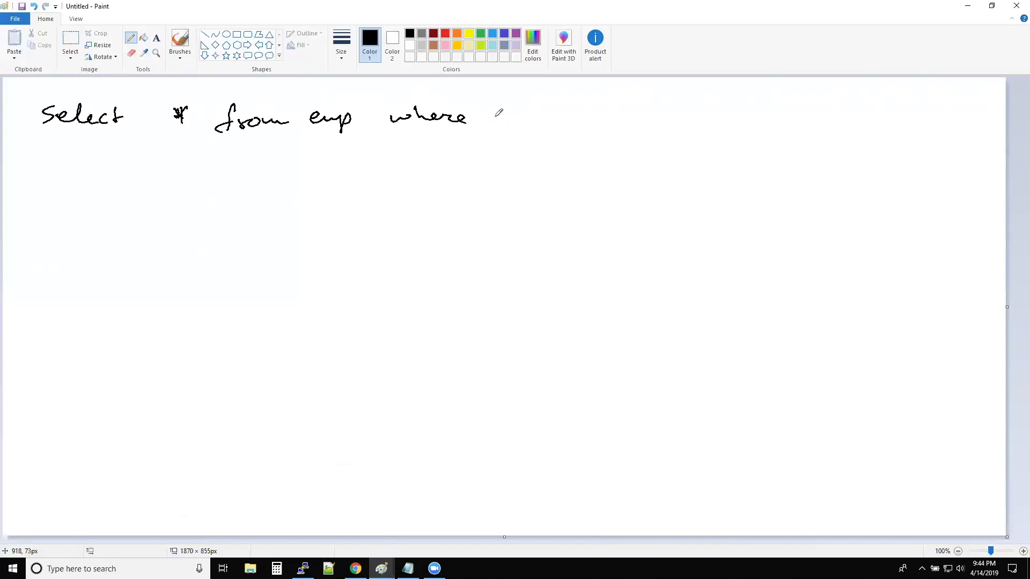
{"action": "left_click_drag", "start_coordinate": [491, 118], "coordinate": [552, 118]}
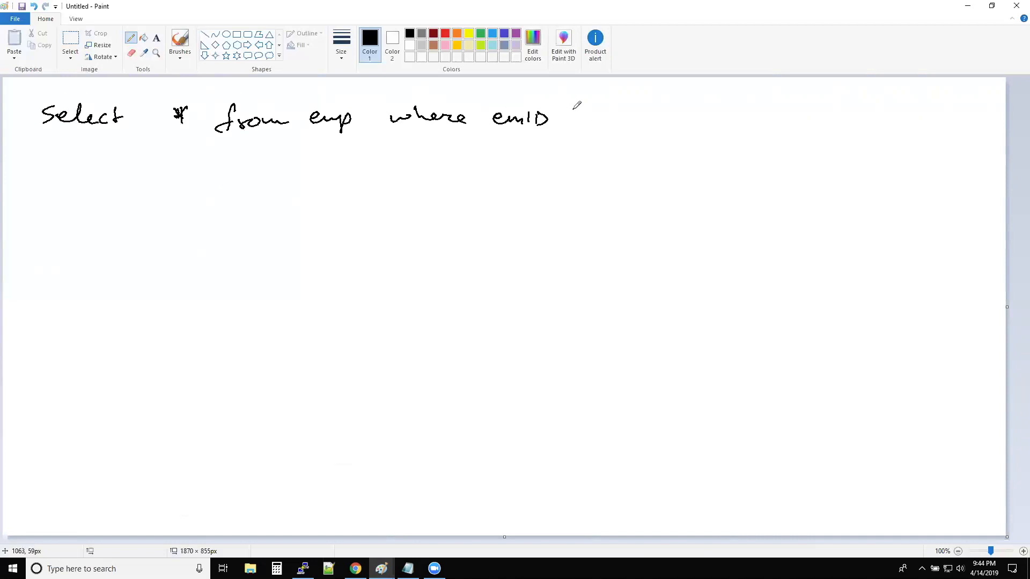
{"action": "left_click_drag", "start_coordinate": [562, 122], "coordinate": [618, 115]}
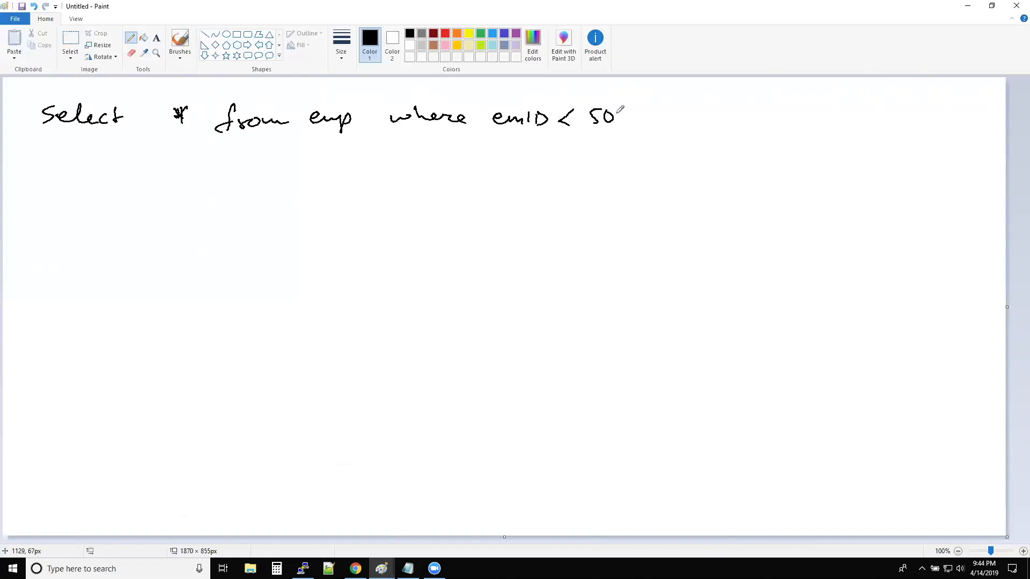
{"action": "left_click_drag", "start_coordinate": [618, 118], "coordinate": [650, 128]}
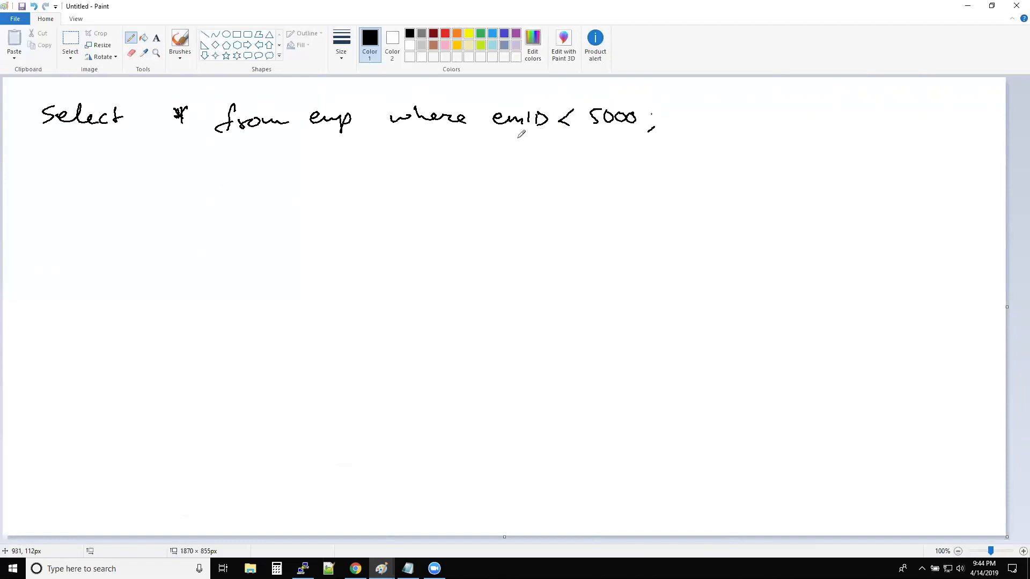
{"action": "left_click_drag", "start_coordinate": [503, 138], "coordinate": [548, 138]}
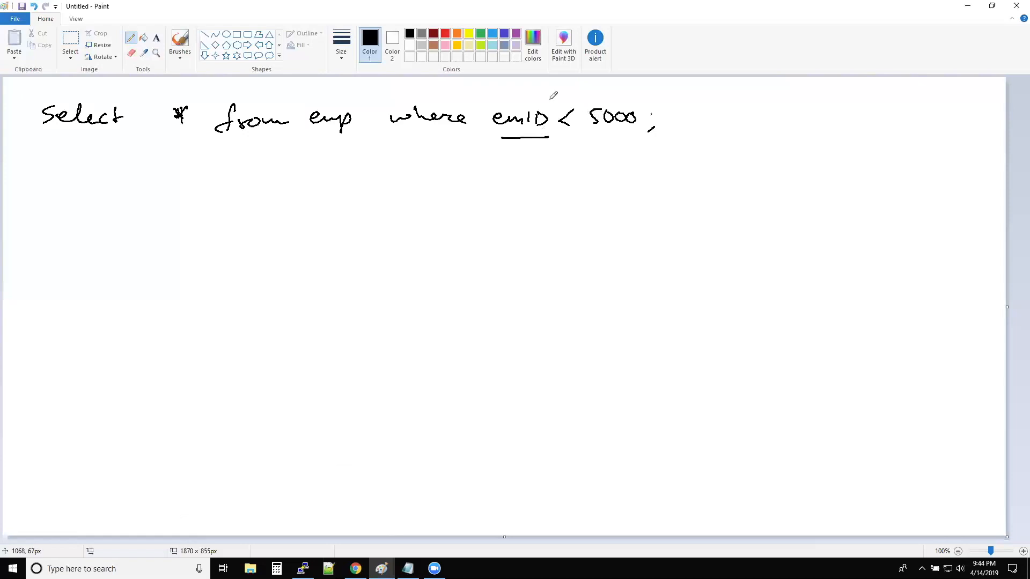
{"action": "mouse_move", "coordinate": [775, 131]}
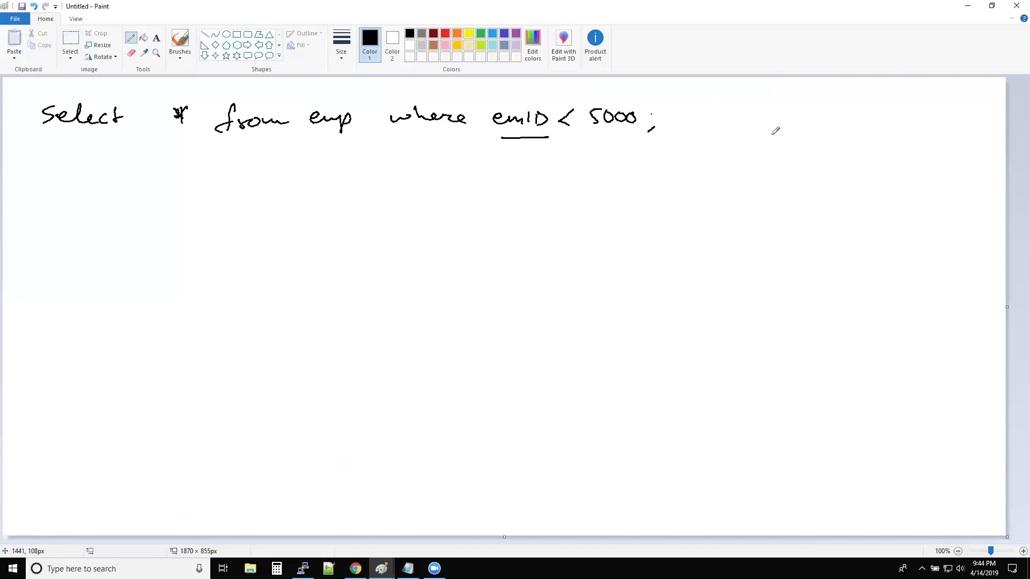
{"action": "mouse_move", "coordinate": [830, 103]}
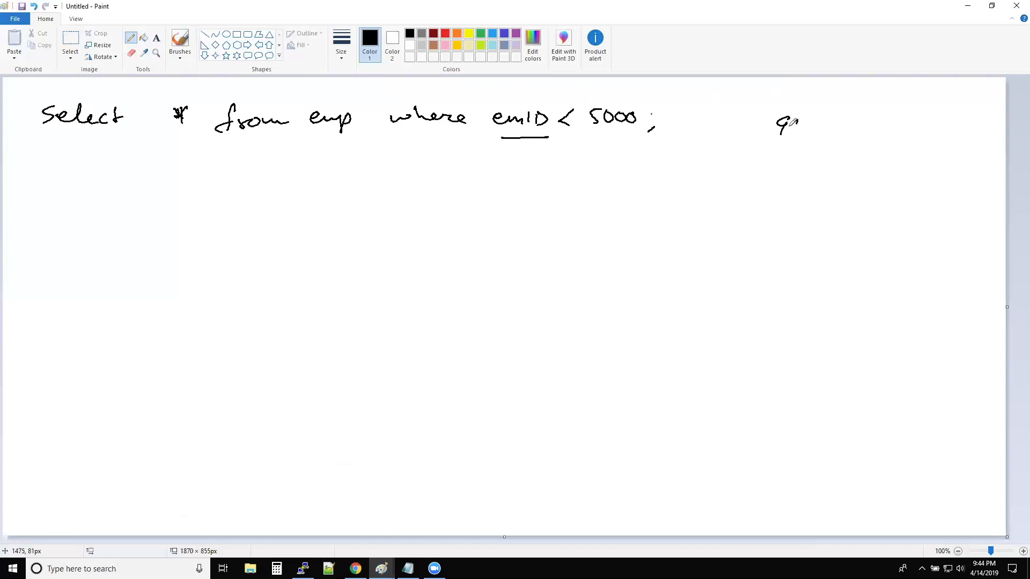
- Write the note '99% → <5000' to the right of the query
{"action": "left_click_drag", "start_coordinate": [781, 124], "coordinate": [828, 132]}
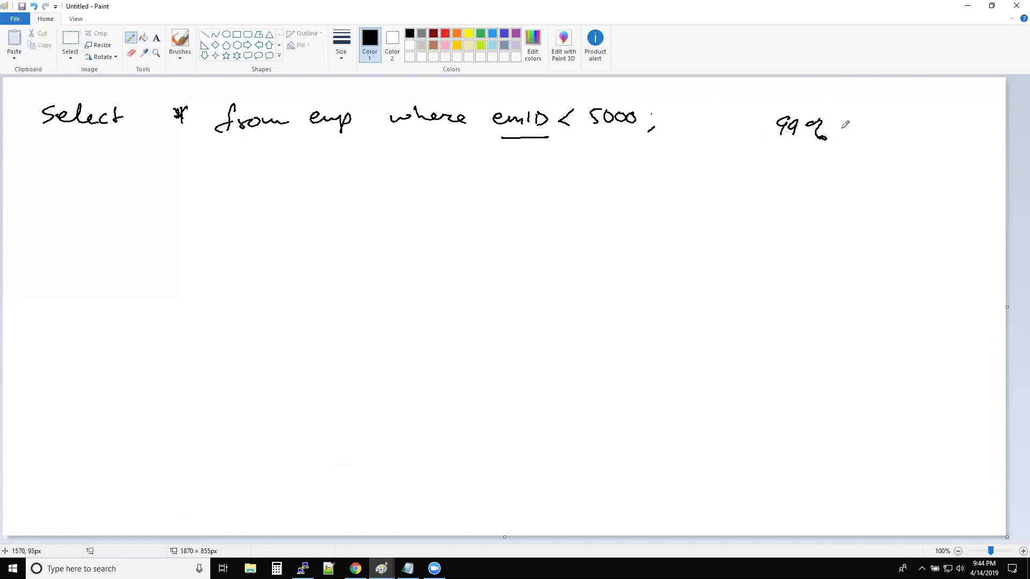
{"action": "left_click_drag", "start_coordinate": [840, 131], "coordinate": [870, 128]}
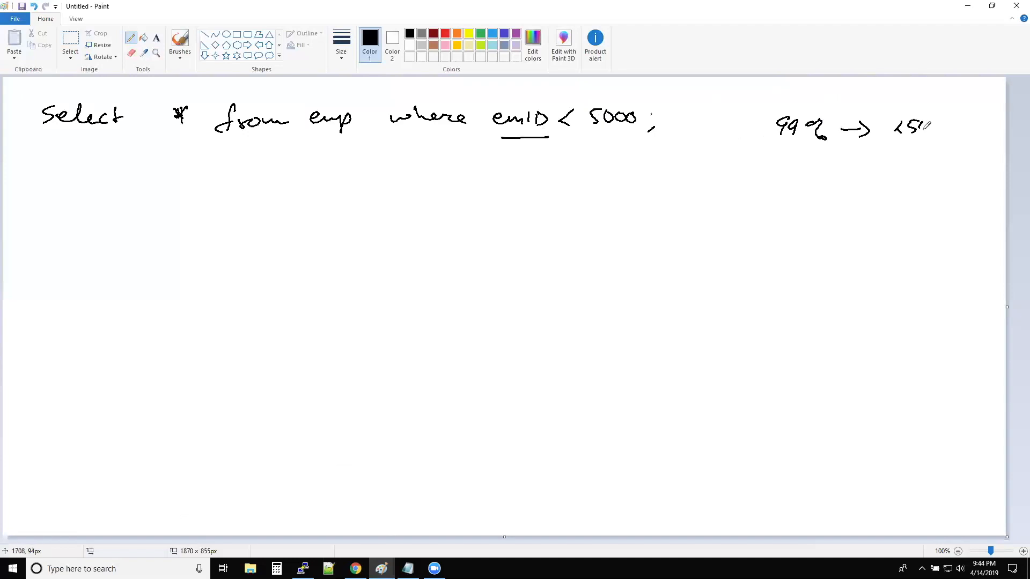
{"action": "left_click_drag", "start_coordinate": [919, 128], "coordinate": [949, 128]}
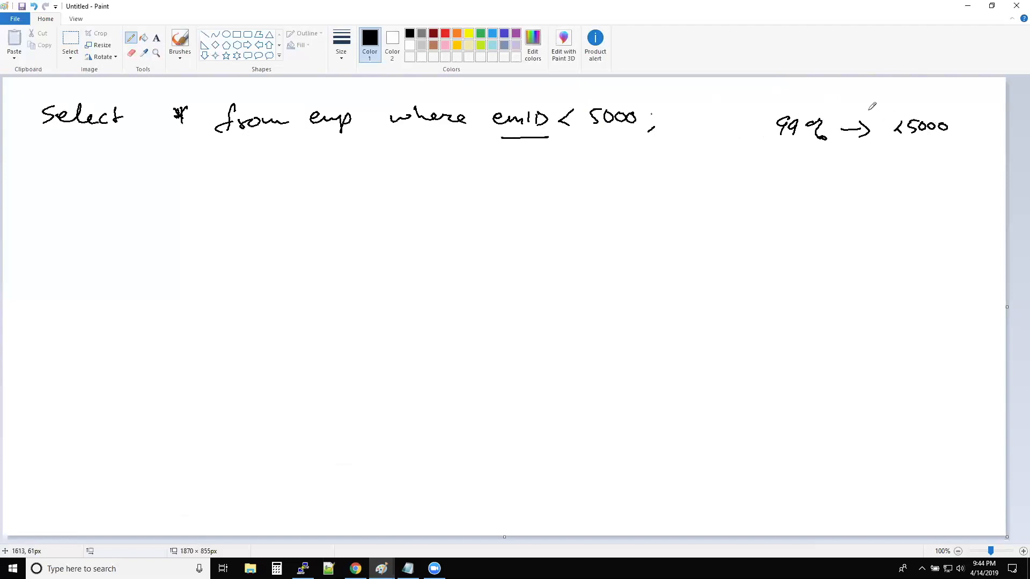
{"action": "mouse_move", "coordinate": [843, 141]}
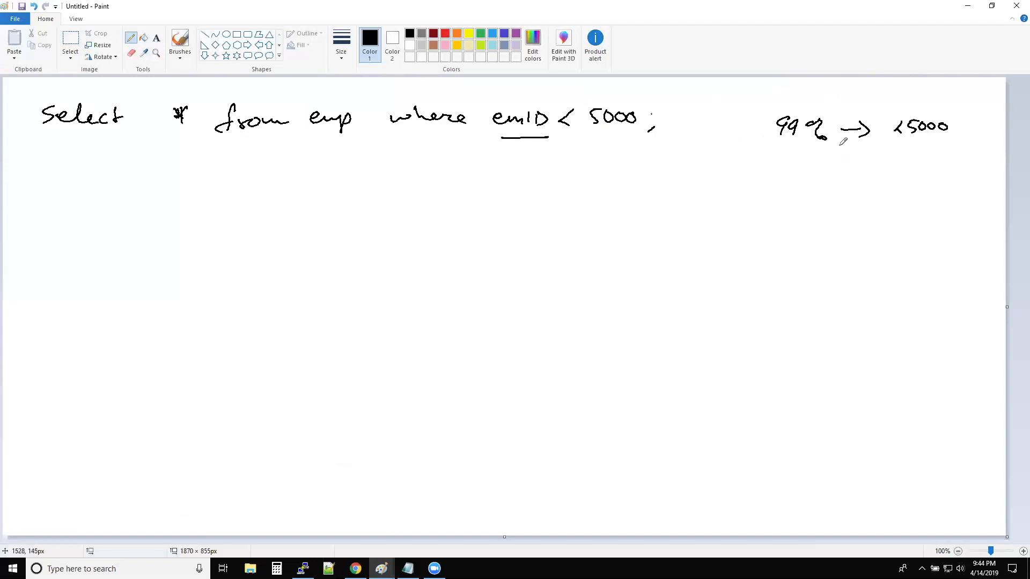
{"action": "mouse_move", "coordinate": [782, 84]}
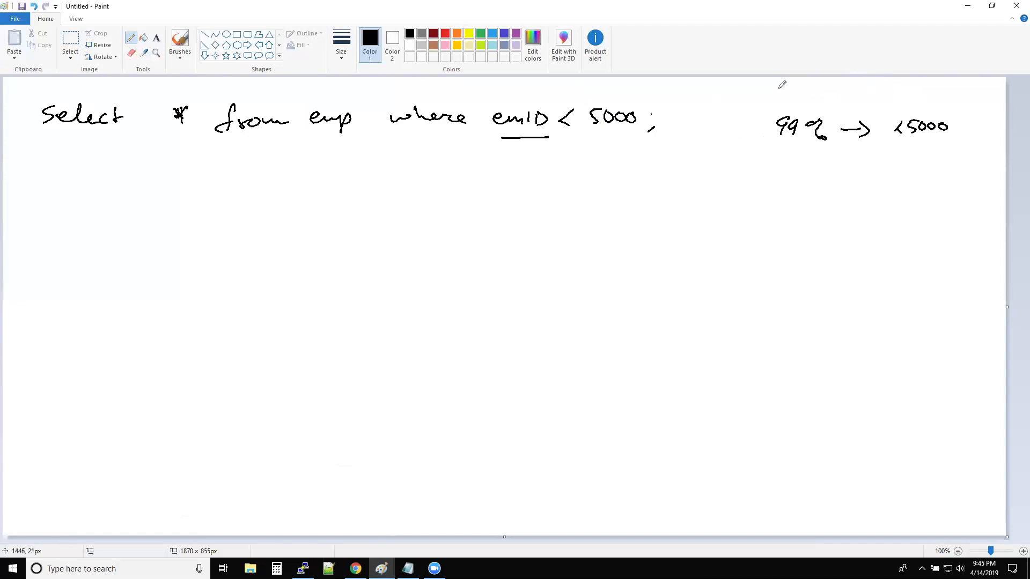
- Draw an arrow under 4999, a '<' mark before it, and underline <5000
{"action": "left_click_drag", "start_coordinate": [769, 99], "coordinate": [785, 82]}
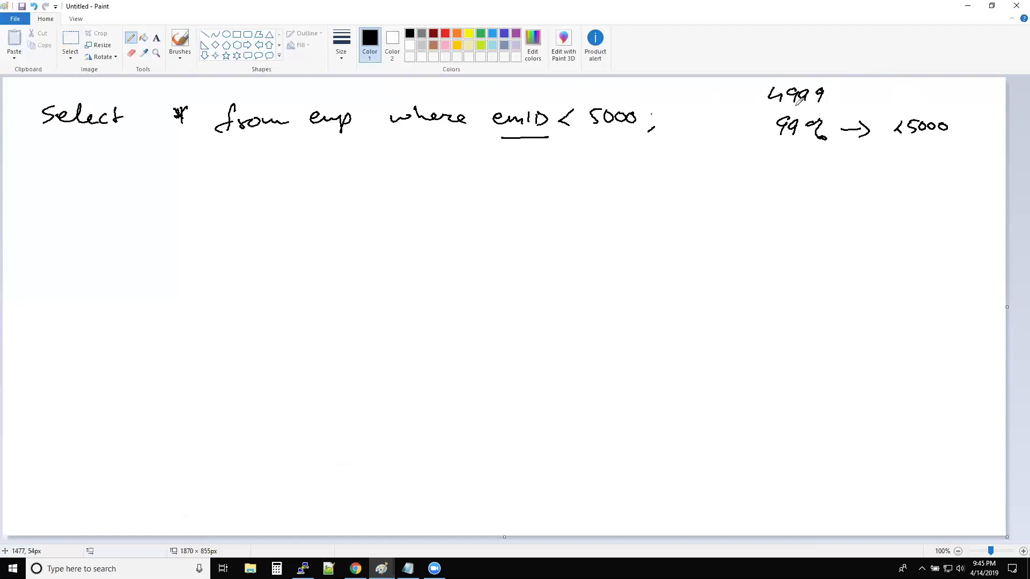
{"action": "left_click_drag", "start_coordinate": [761, 112], "coordinate": [843, 111]}
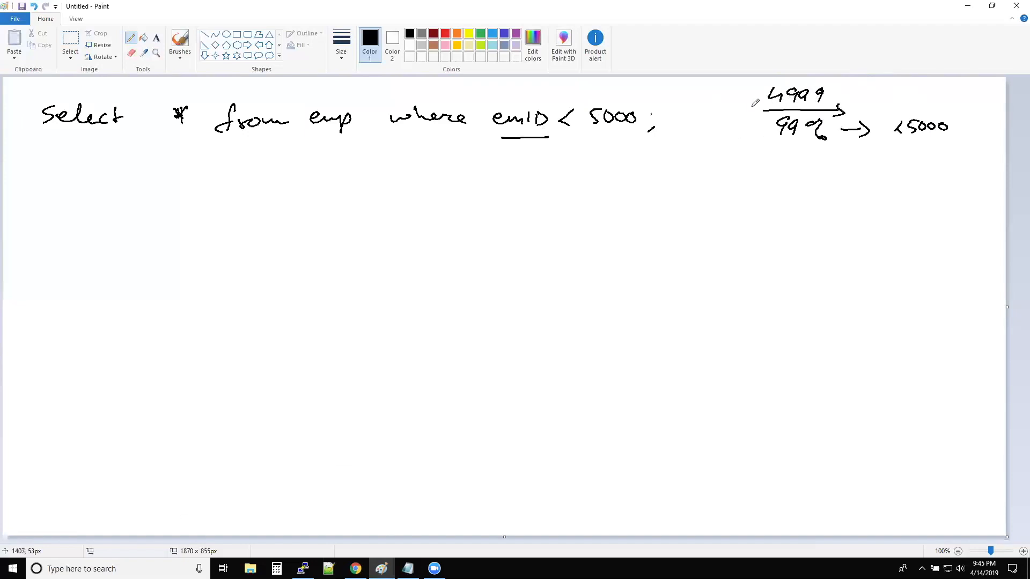
{"action": "left_click_drag", "start_coordinate": [894, 143], "coordinate": [952, 144]}
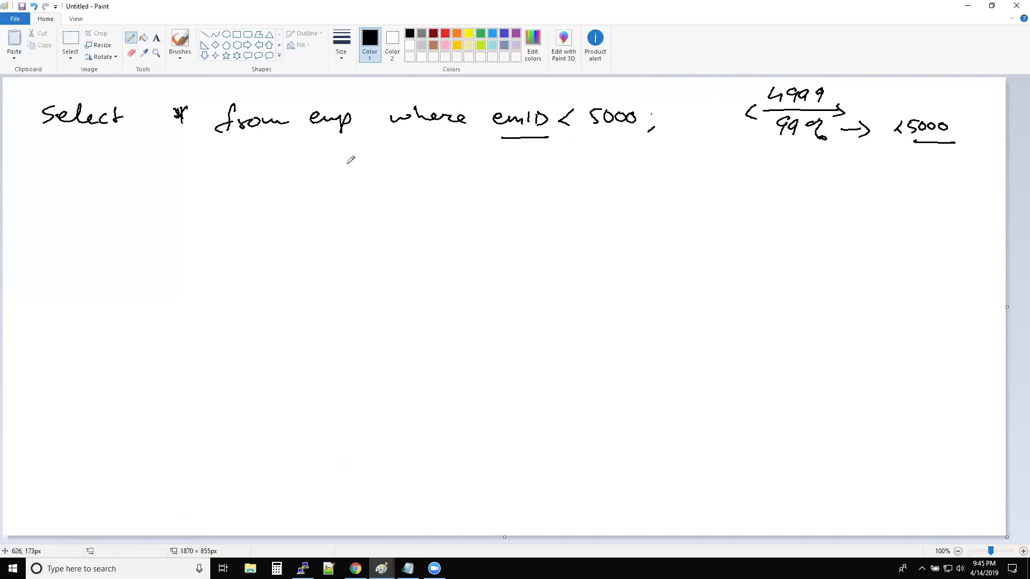
- Draw a curved arrow to a bracketed '90%' below the query, plus a downward arrow
{"action": "left_click_drag", "start_coordinate": [315, 158], "coordinate": [348, 187]}
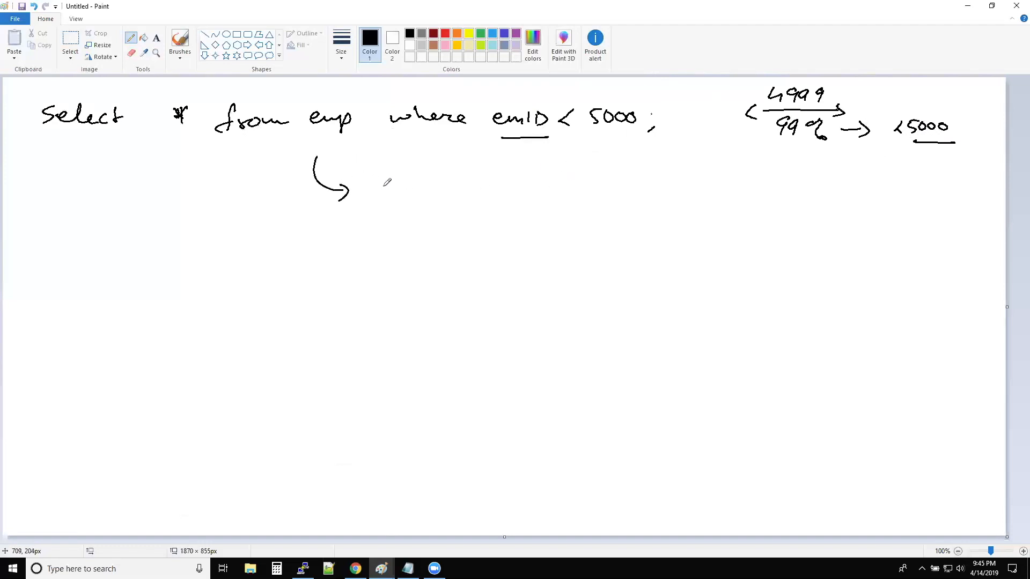
{"action": "left_click_drag", "start_coordinate": [375, 181], "coordinate": [407, 200]}
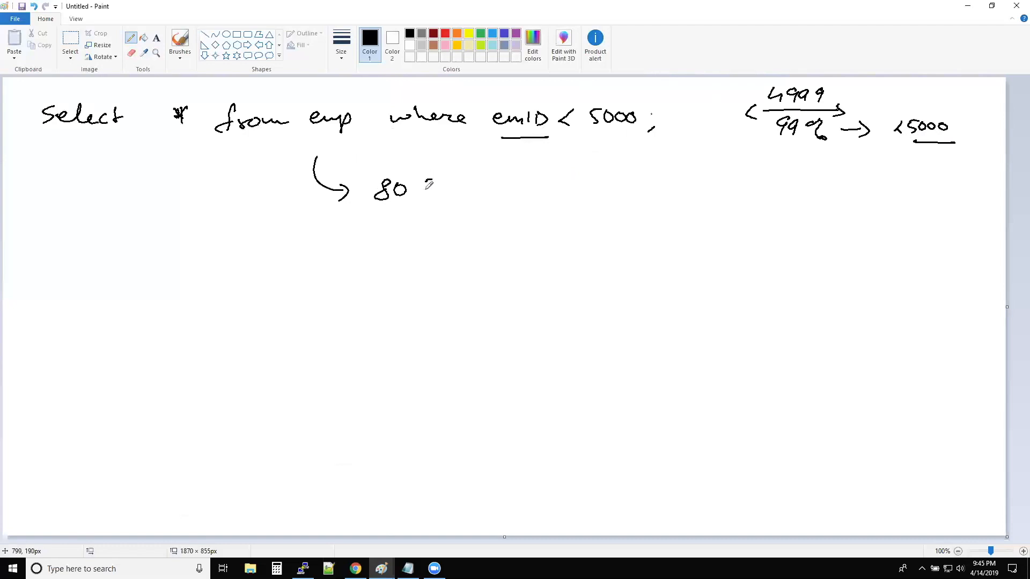
{"action": "left_click_drag", "start_coordinate": [427, 197], "coordinate": [437, 184]}
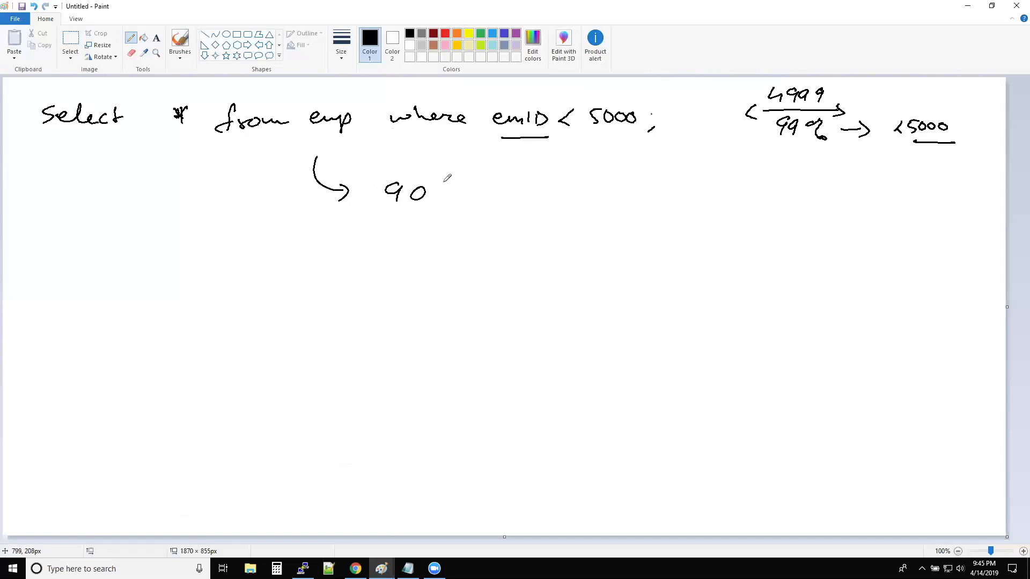
{"action": "left_click_drag", "start_coordinate": [447, 181], "coordinate": [463, 204]}
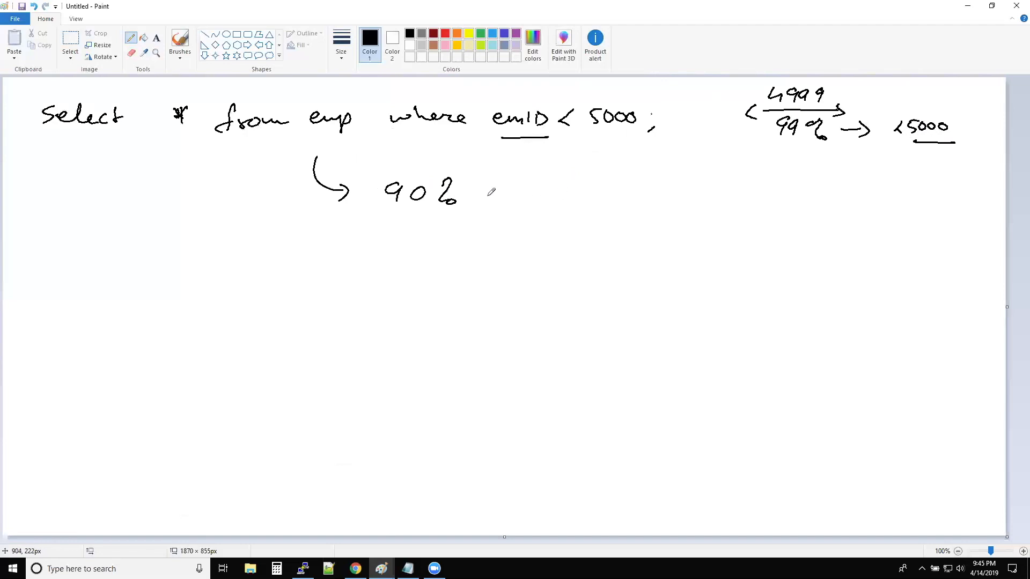
{"action": "mouse_move", "coordinate": [494, 191]}
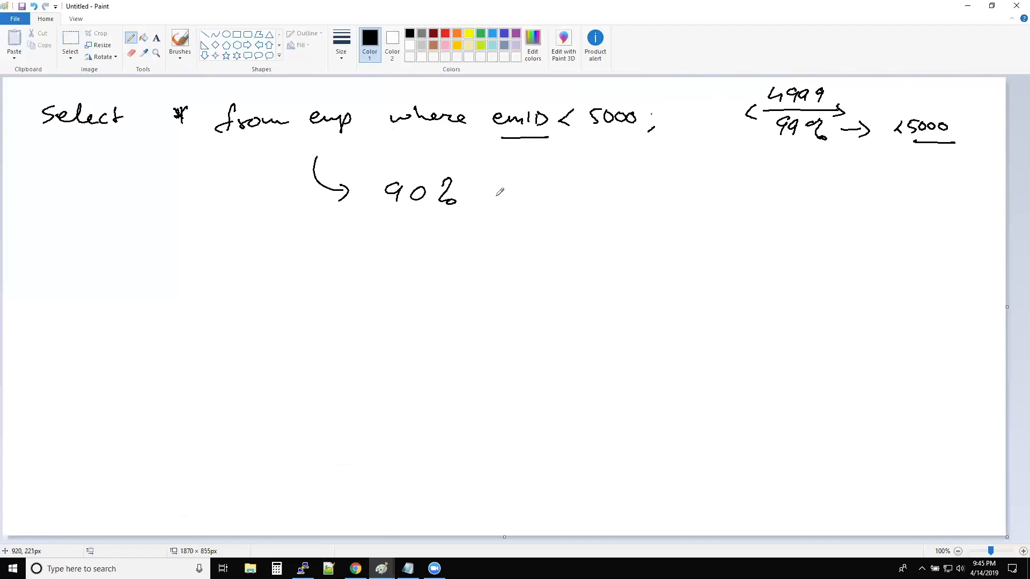
{"action": "mouse_move", "coordinate": [465, 251]}
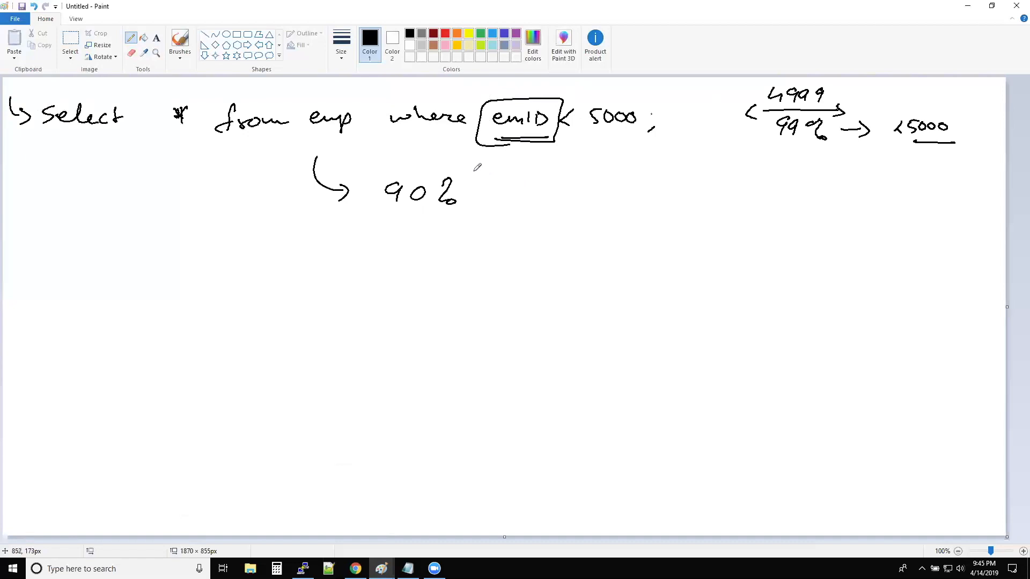
{"action": "left_click_drag", "start_coordinate": [394, 164], "coordinate": [480, 216]}
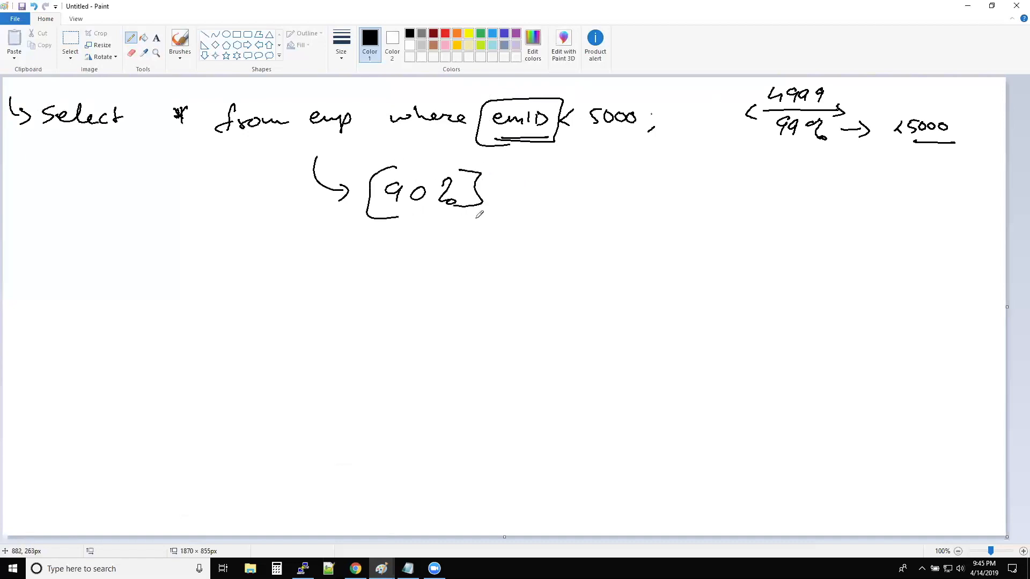
{"action": "mouse_move", "coordinate": [565, 178]}
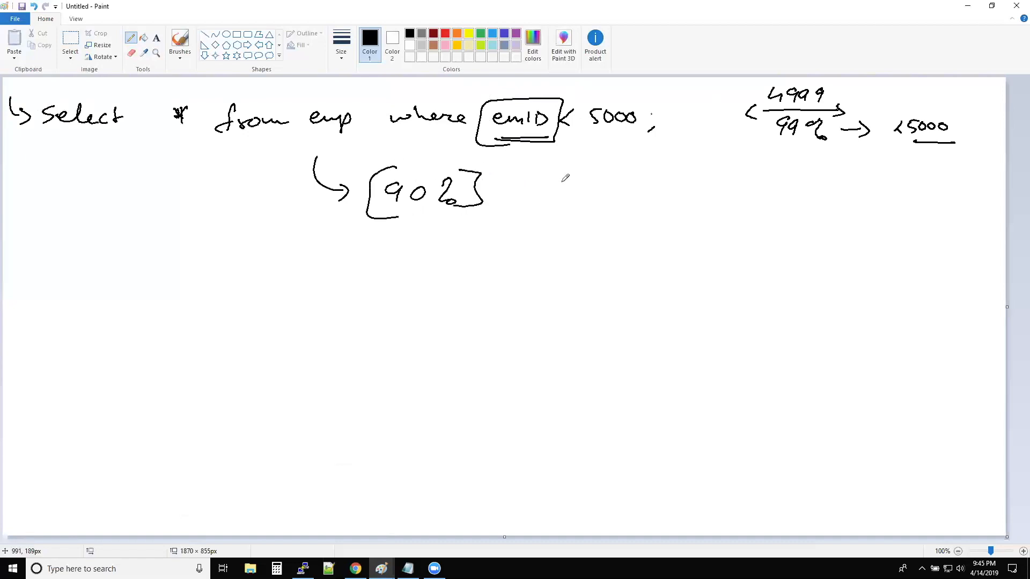
{"action": "mouse_move", "coordinate": [542, 209]}
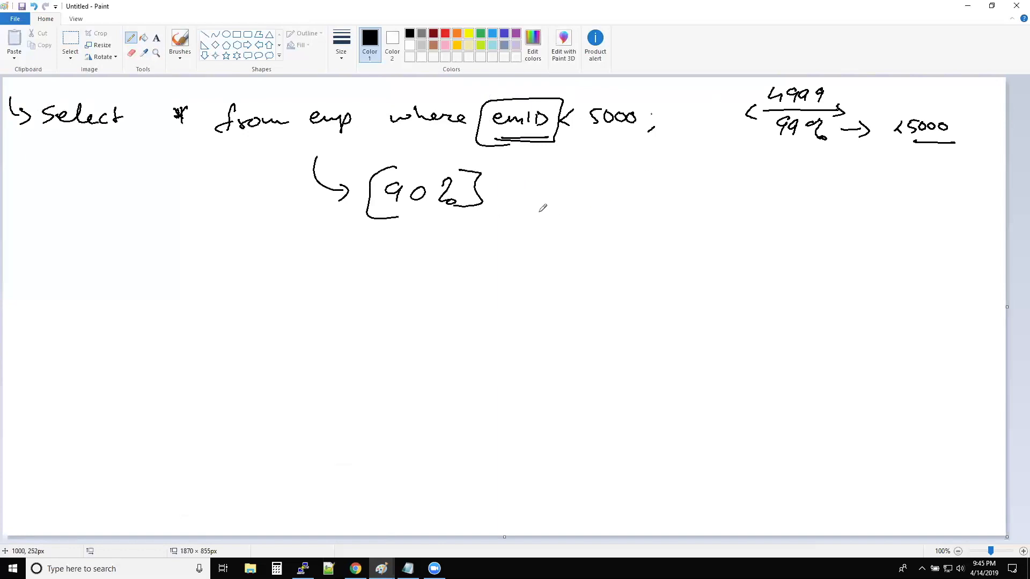
{"action": "mouse_move", "coordinate": [585, 164]}
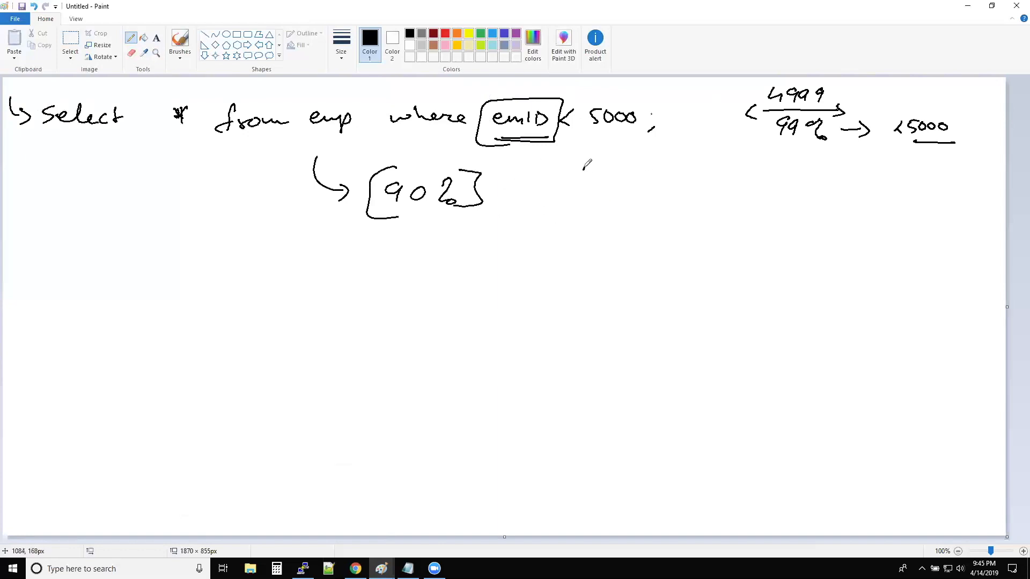
{"action": "left_click_drag", "start_coordinate": [583, 167], "coordinate": [583, 210]}
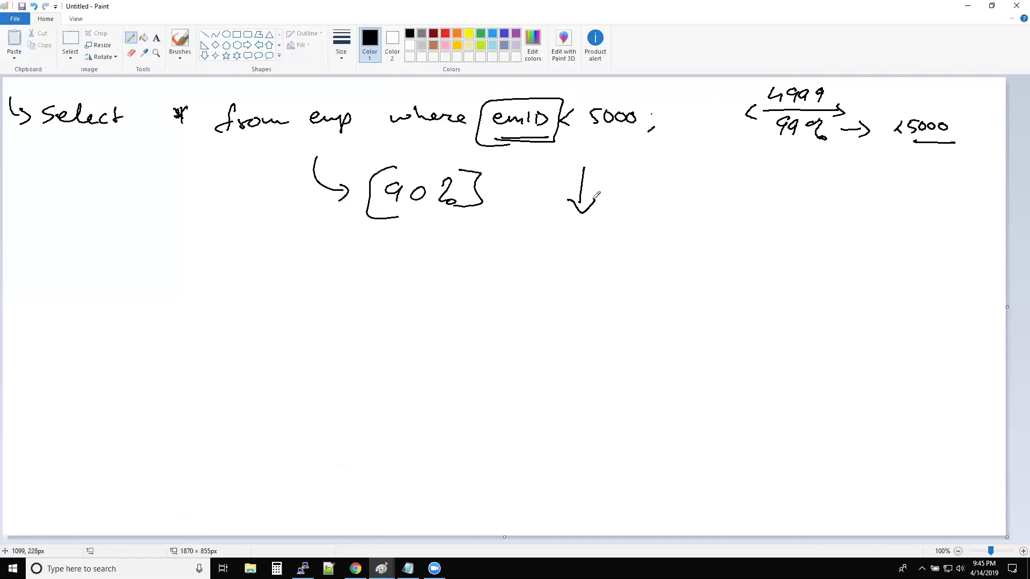
{"action": "mouse_move", "coordinate": [373, 160]}
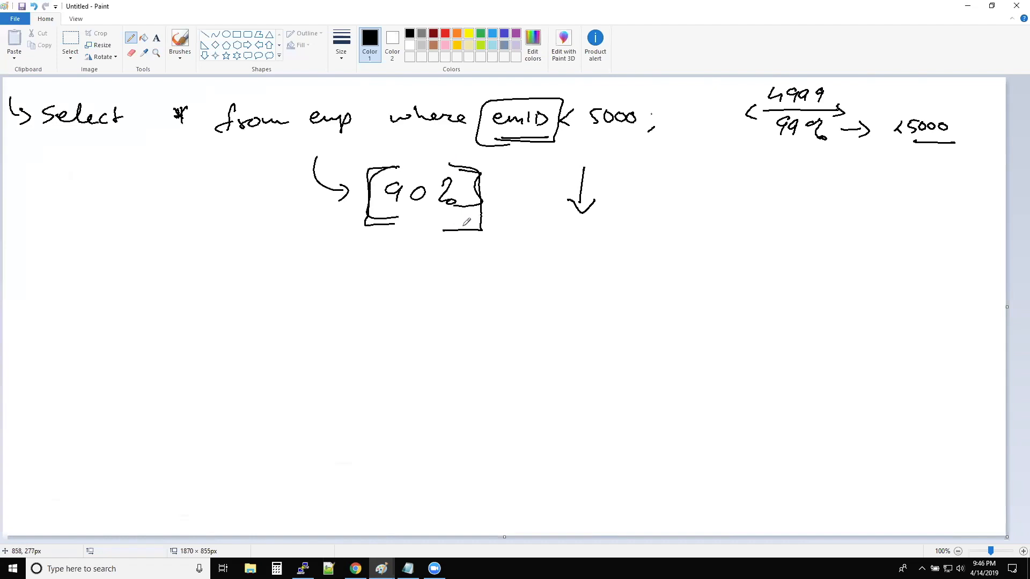
{"action": "mouse_move", "coordinate": [573, 265]}
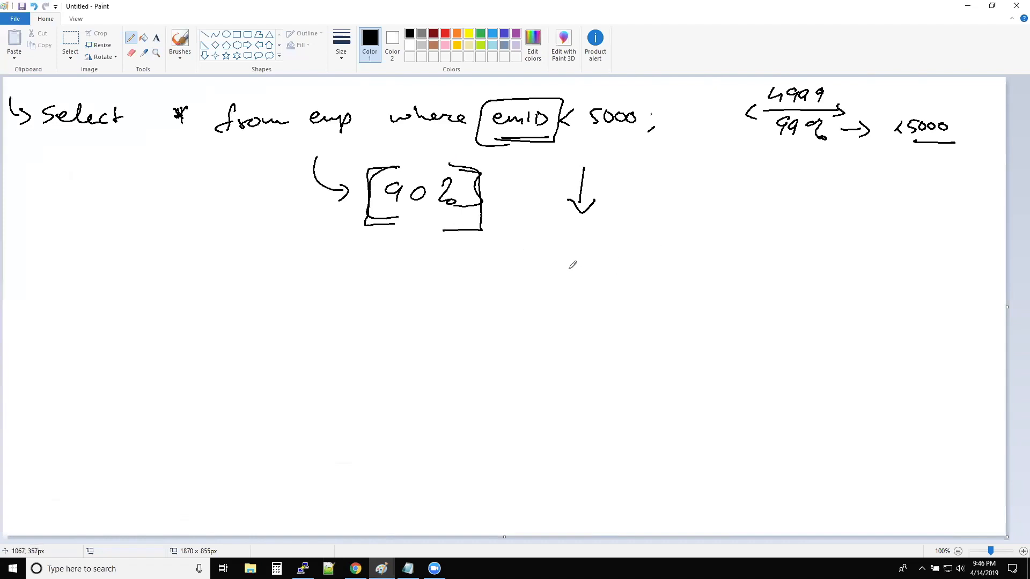
{"action": "mouse_move", "coordinate": [444, 249]}
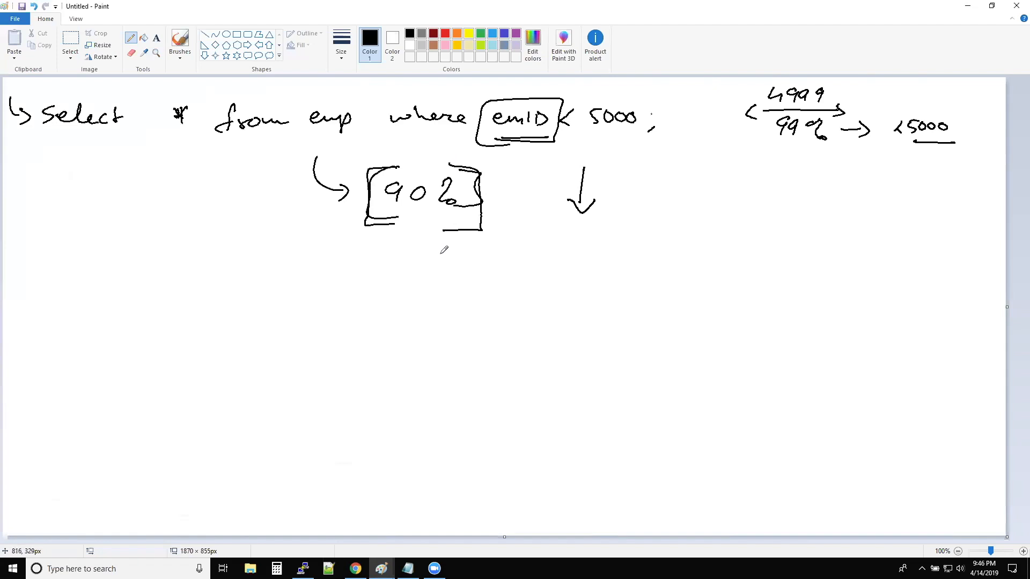
{"action": "mouse_move", "coordinate": [442, 251]}
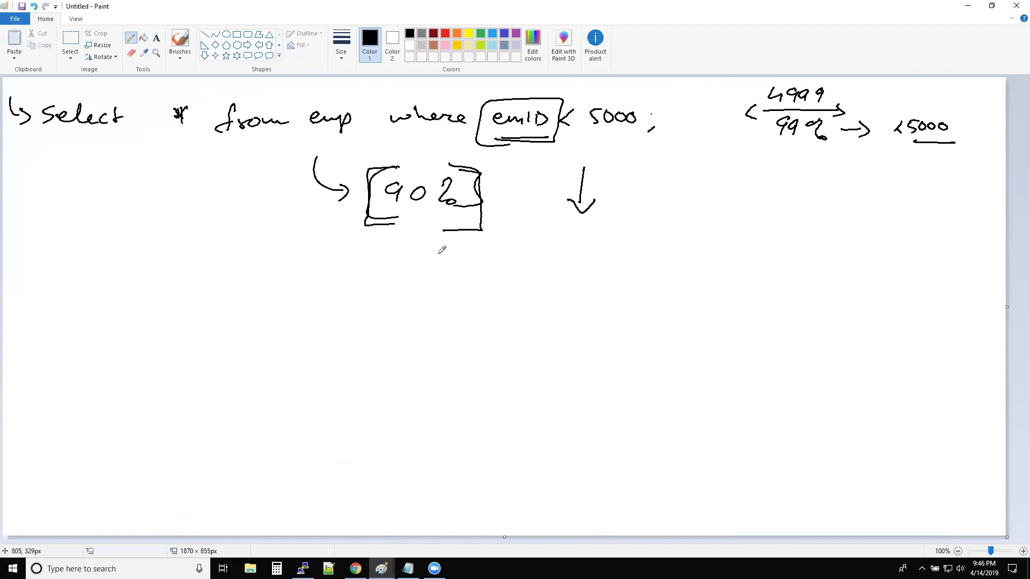
{"action": "mouse_move", "coordinate": [445, 249]}
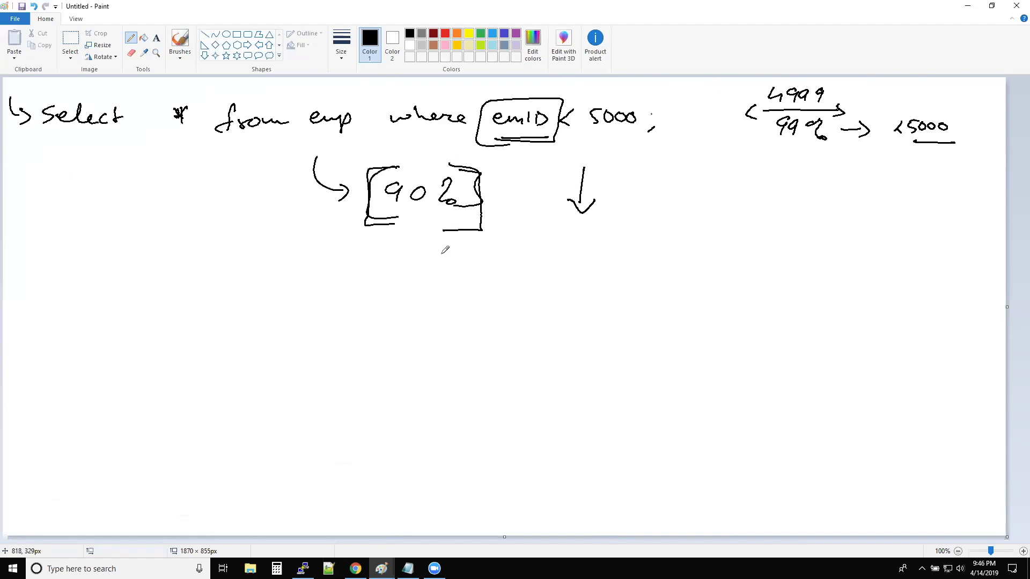
{"action": "mouse_move", "coordinate": [764, 210]}
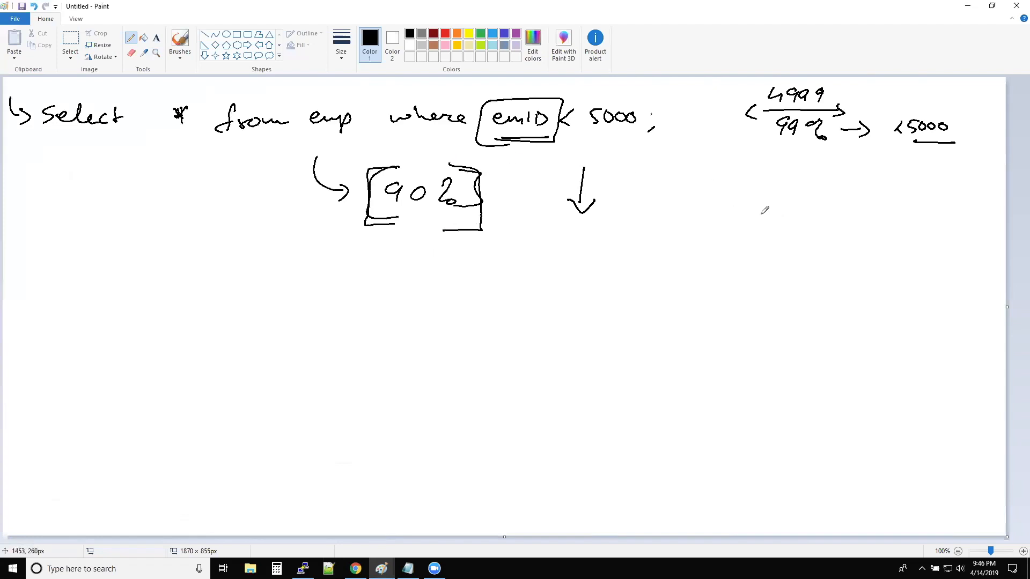
{"action": "mouse_move", "coordinate": [691, 198]}
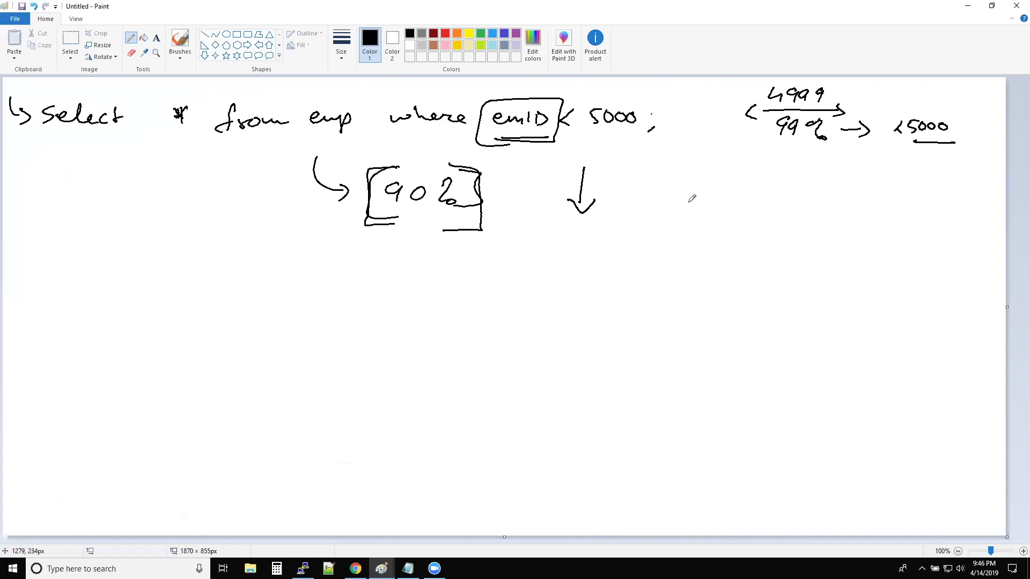
{"action": "mouse_move", "coordinate": [688, 198]}
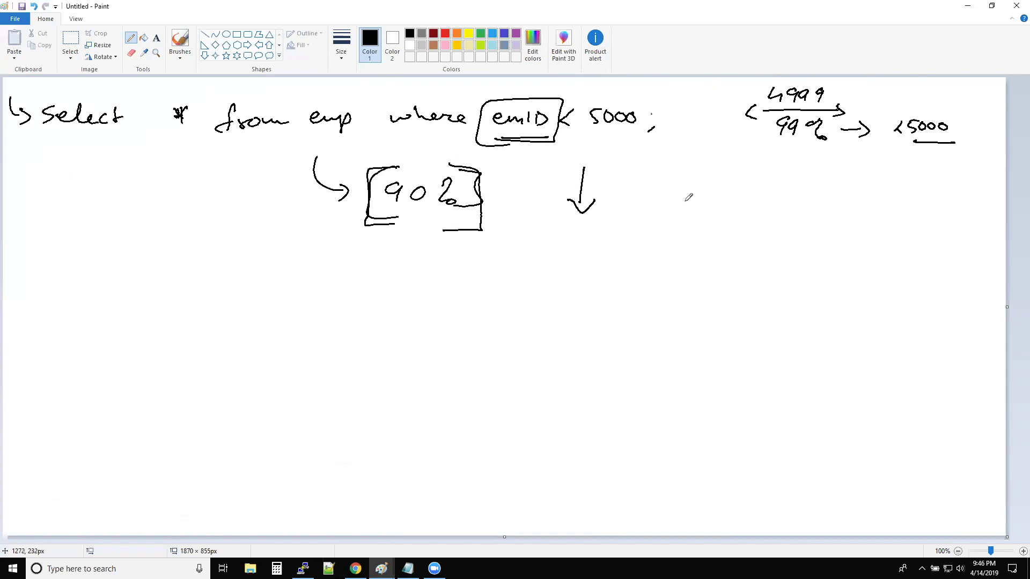
{"action": "mouse_move", "coordinate": [705, 200]}
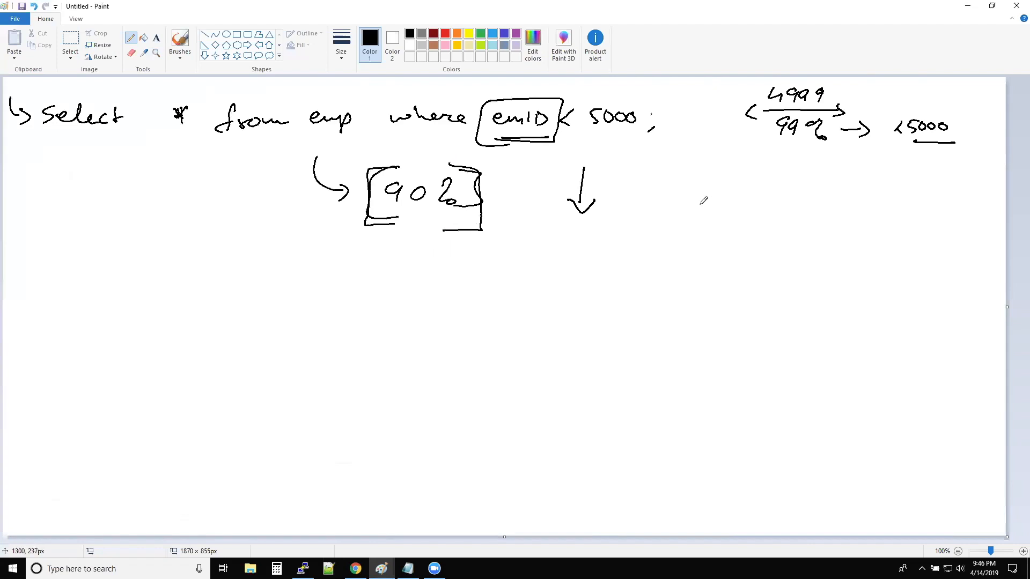
{"action": "mouse_move", "coordinate": [700, 199]}
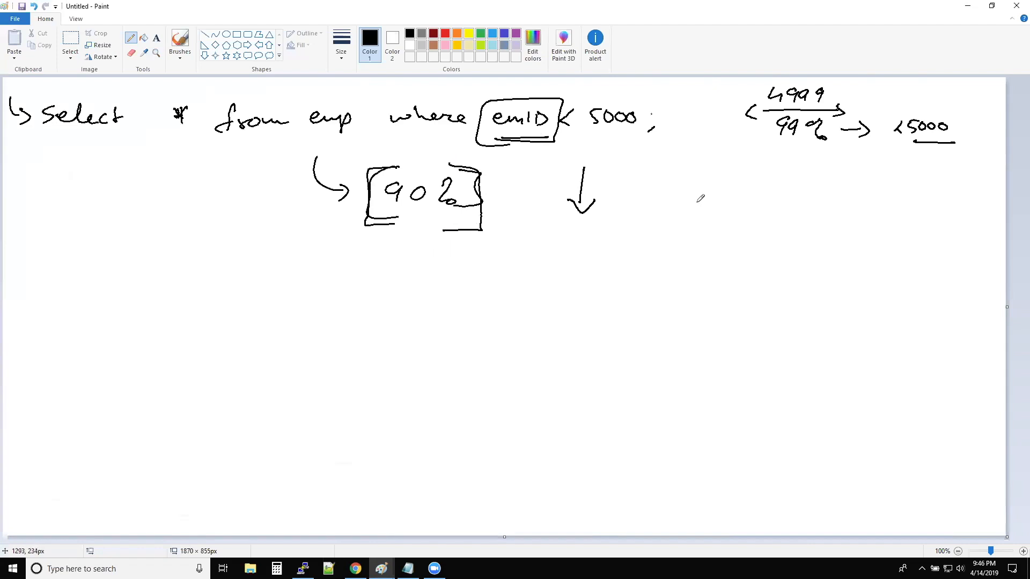
- Write the bracketed list '10% 5% 20%' right of the downward arrow
{"action": "left_click_drag", "start_coordinate": [693, 207], "coordinate": [732, 214]}
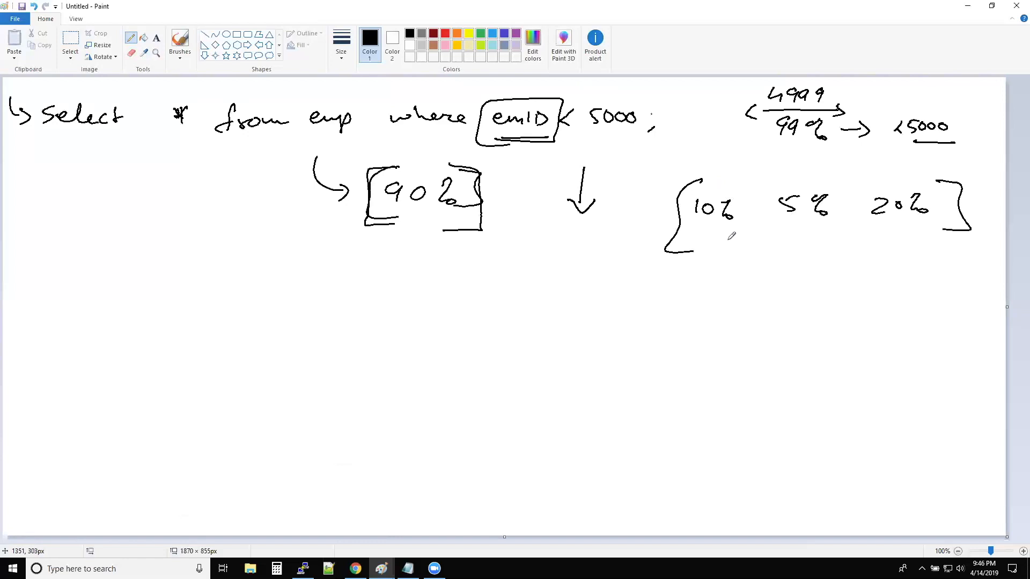
{"action": "mouse_move", "coordinate": [153, 311]}
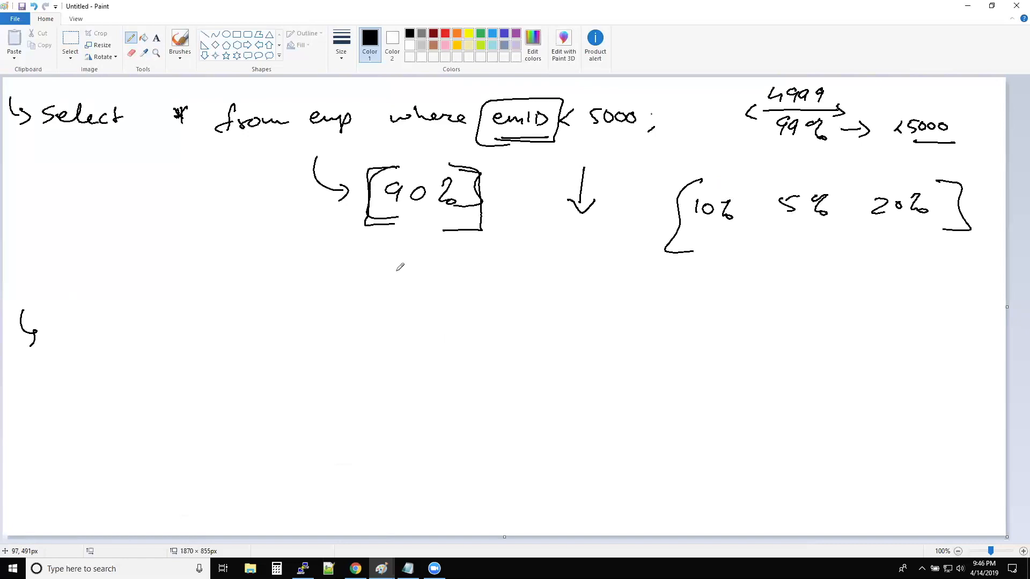
- Write '90% [99%] → full table scan' with a double-headed arrow beneath it
{"action": "left_click_drag", "start_coordinate": [58, 322], "coordinate": [68, 342]}
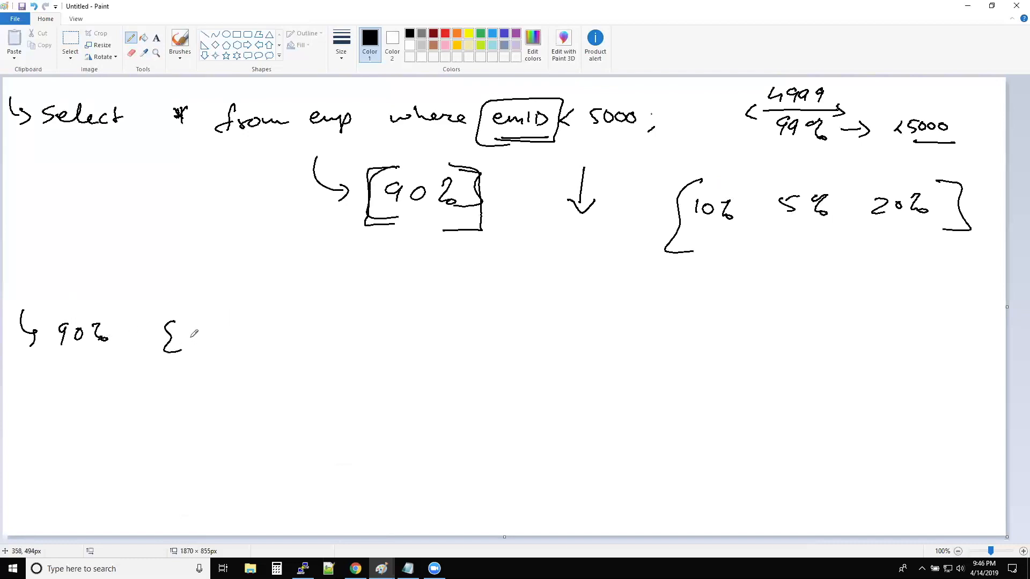
{"action": "mouse_move", "coordinate": [190, 331]}
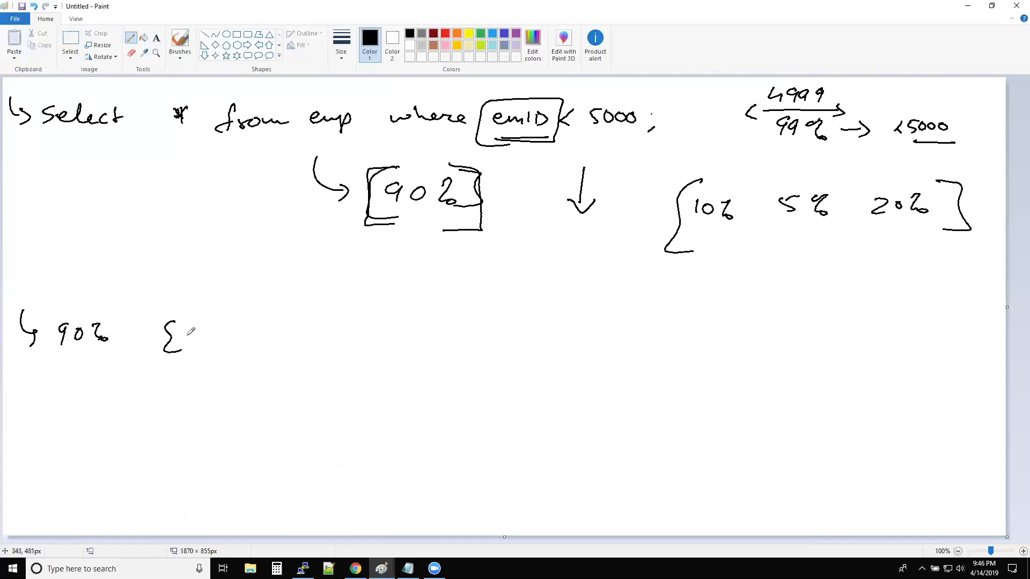
{"action": "left_click_drag", "start_coordinate": [188, 328], "coordinate": [210, 342]}
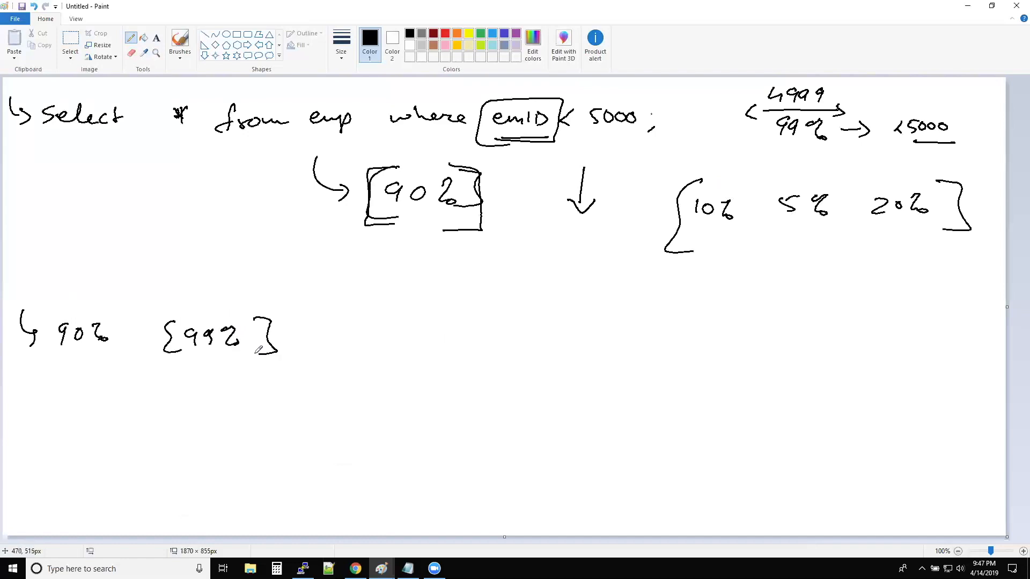
{"action": "left_click_drag", "start_coordinate": [318, 337], "coordinate": [361, 337]}
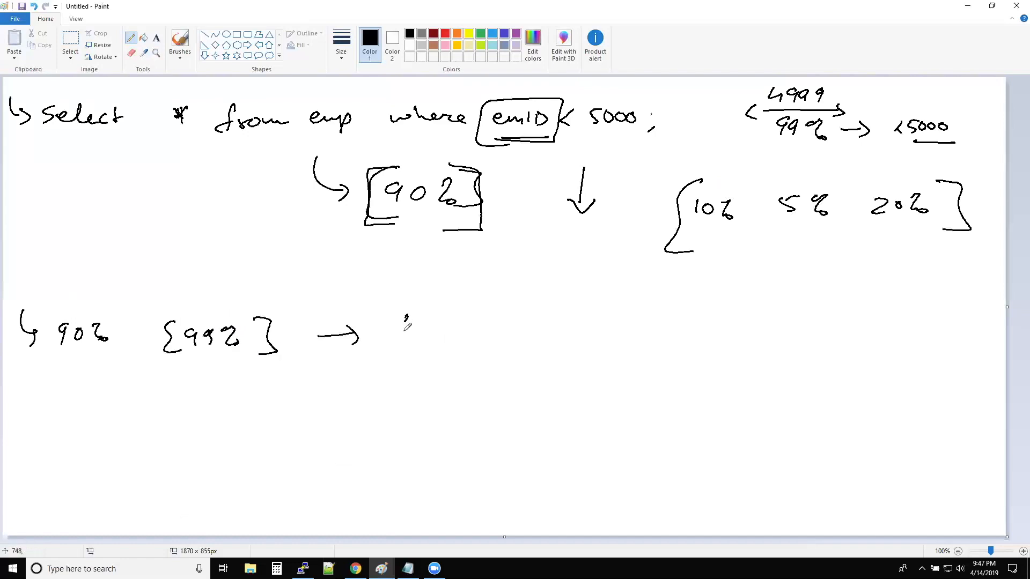
{"action": "left_click_drag", "start_coordinate": [391, 341], "coordinate": [533, 322]}
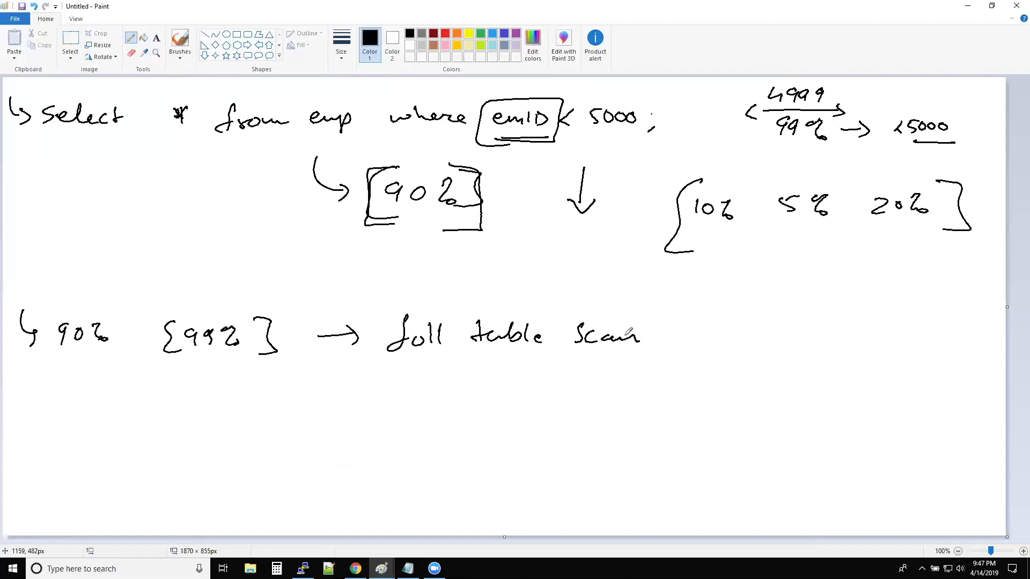
{"action": "mouse_move", "coordinate": [312, 328]}
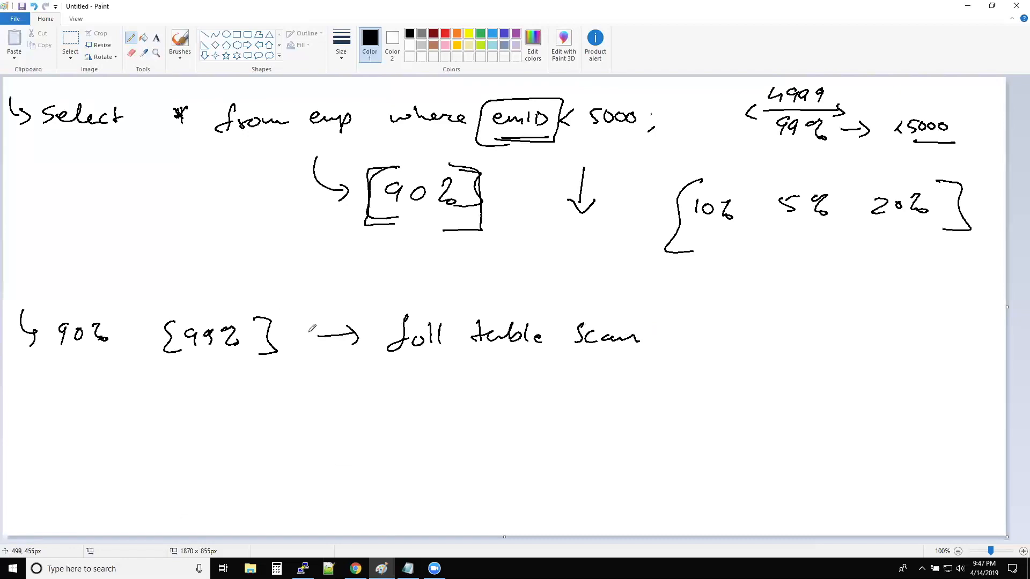
{"action": "left_click_drag", "start_coordinate": [391, 359], "coordinate": [683, 359]}
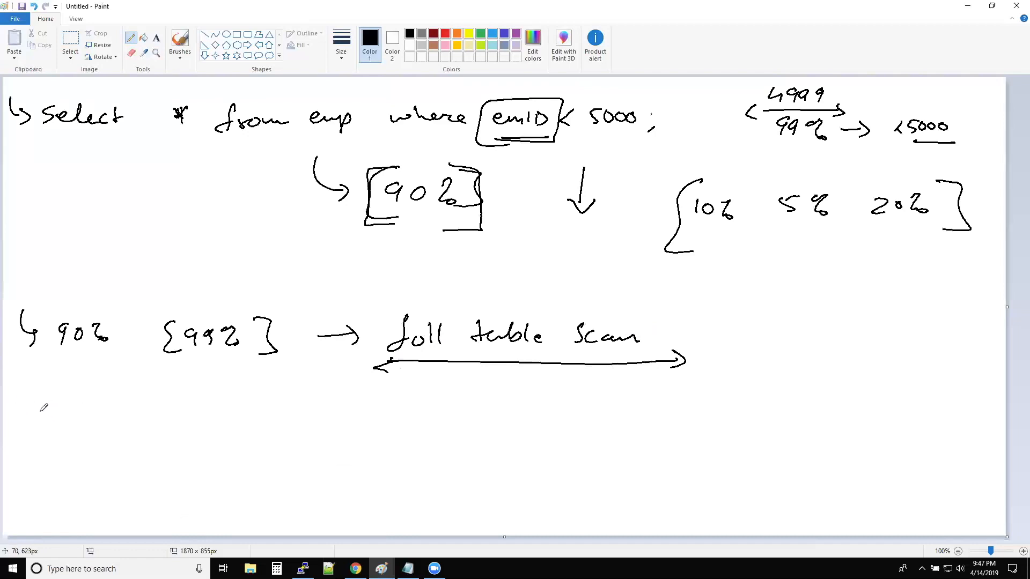
- Sketch an arrow to a row of small blocks with loops, and a rectangle at lower right
{"action": "left_click_drag", "start_coordinate": [20, 387], "coordinate": [78, 413]}
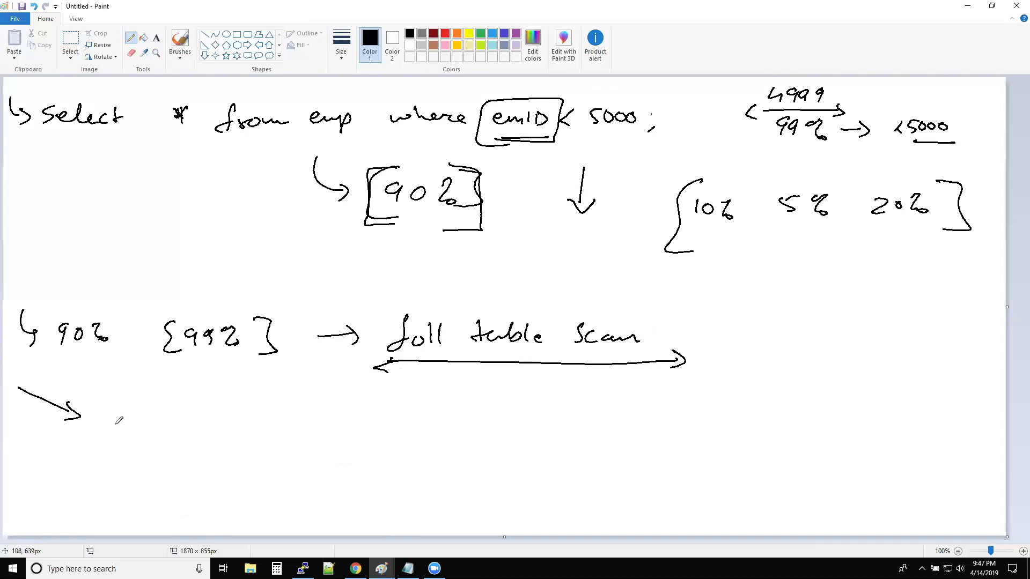
{"action": "left_click_drag", "start_coordinate": [89, 427], "coordinate": [118, 424]}
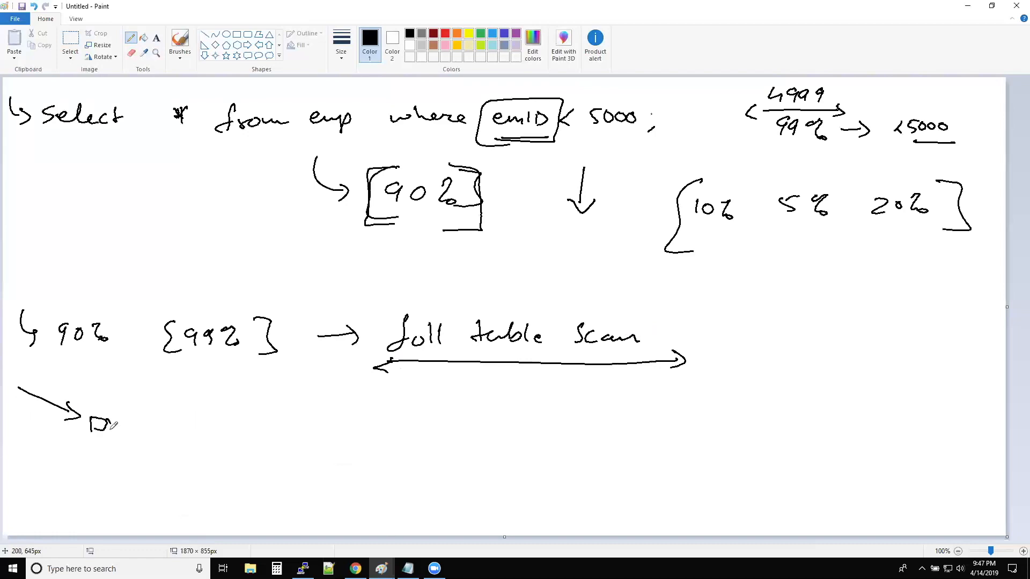
{"action": "left_click_drag", "start_coordinate": [118, 424], "coordinate": [173, 424]}
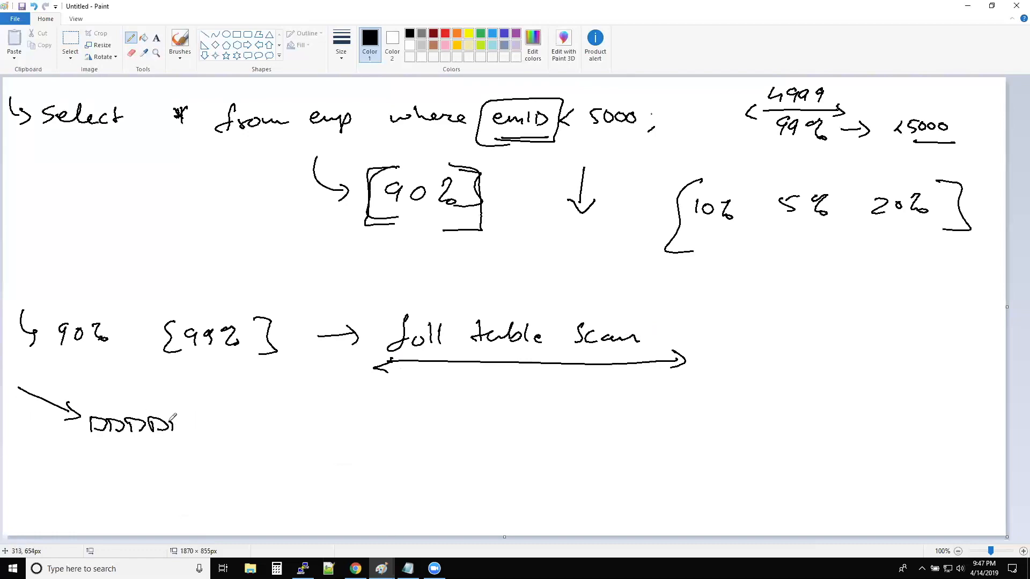
{"action": "left_click_drag", "start_coordinate": [174, 424], "coordinate": [247, 425]}
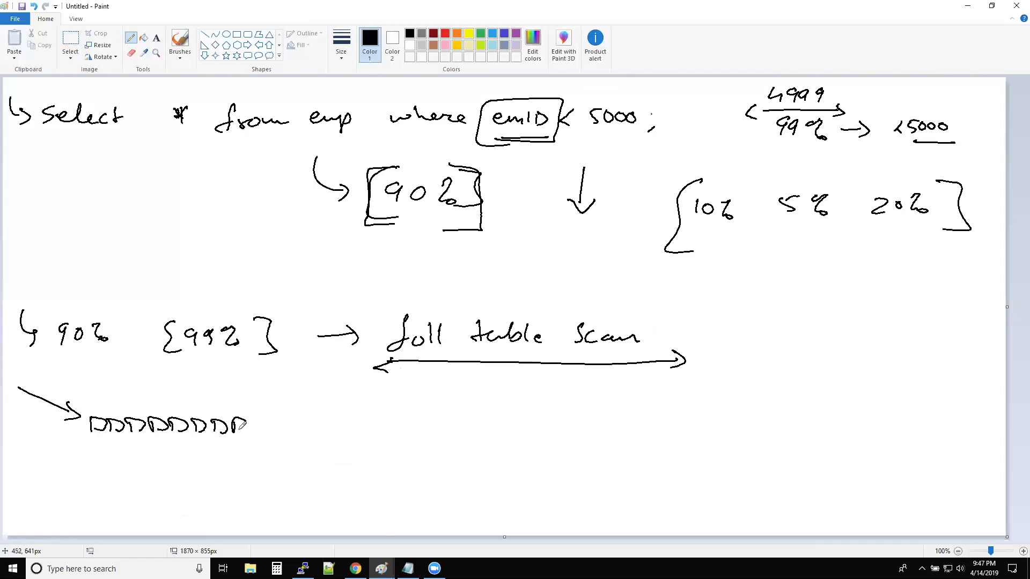
{"action": "left_click_drag", "start_coordinate": [248, 425], "coordinate": [271, 425]}
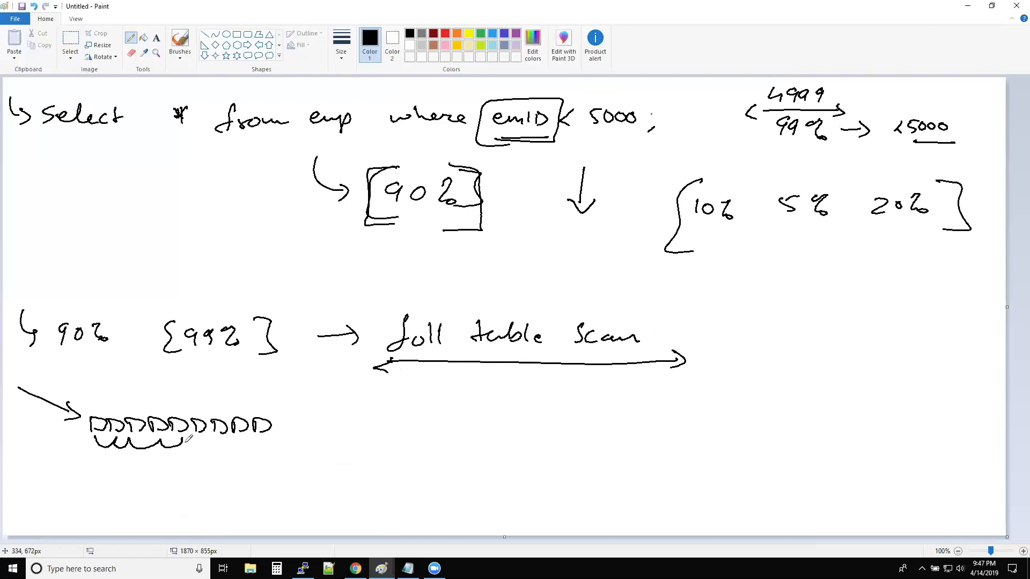
{"action": "left_click_drag", "start_coordinate": [190, 447], "coordinate": [266, 447]}
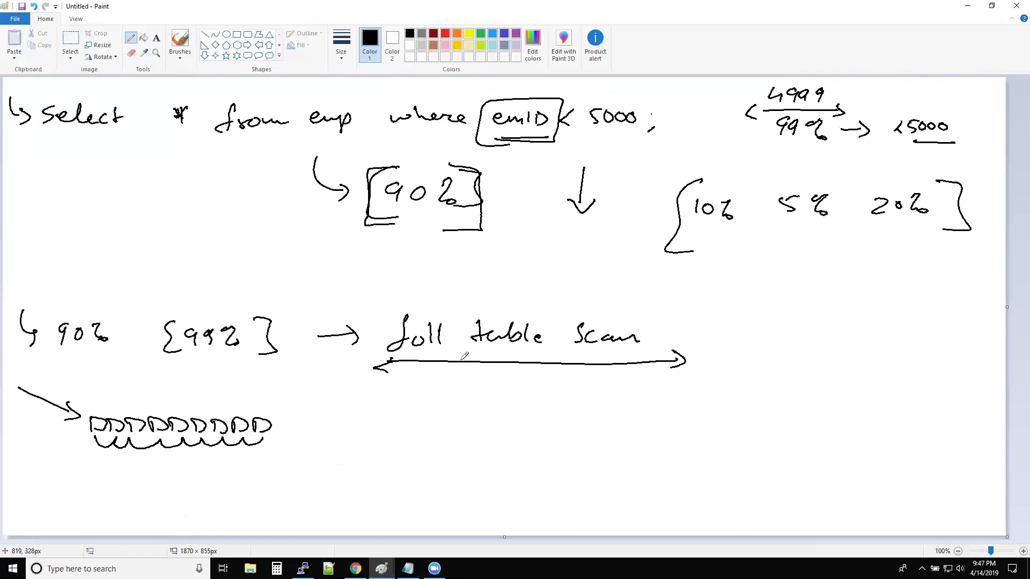
{"action": "left_click_drag", "start_coordinate": [555, 420], "coordinate": [689, 495]}
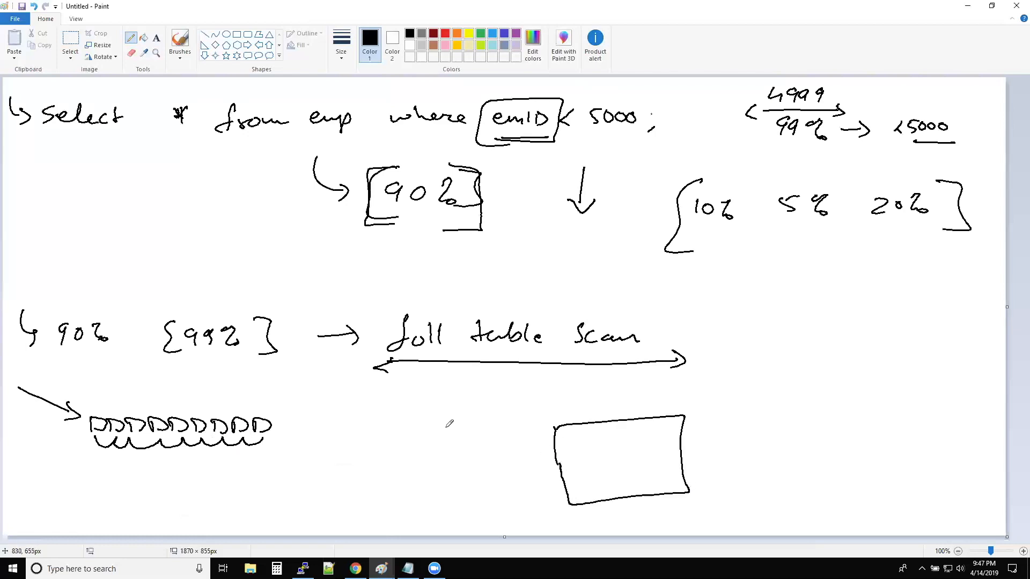
- Fill the rectangle with an emp/RowID table (1001–1003), arrows entering and leaving toward an x
{"action": "left_click_drag", "start_coordinate": [447, 425], "coordinate": [535, 436]}
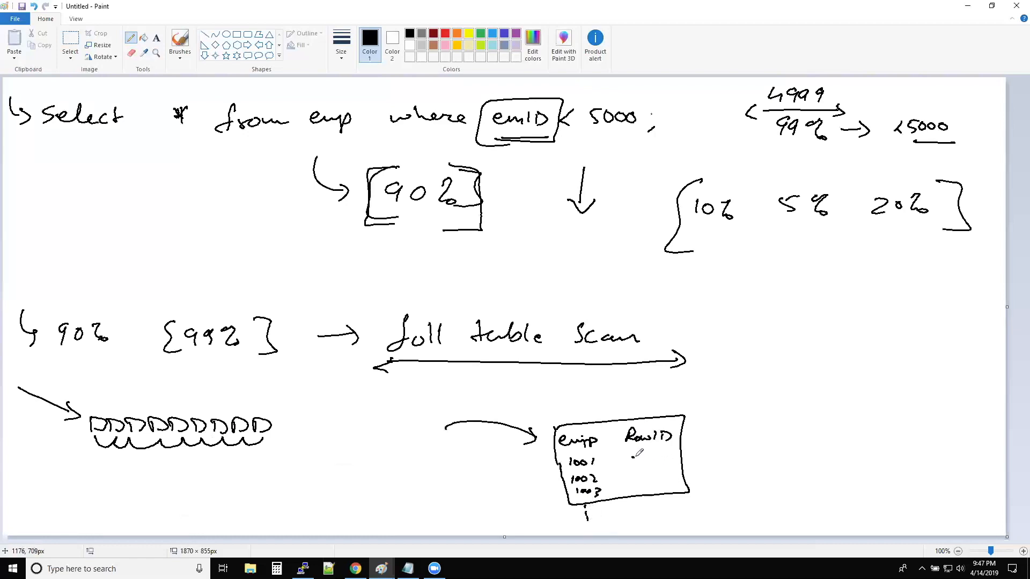
{"action": "left_click_drag", "start_coordinate": [630, 453], "coordinate": [670, 489]}
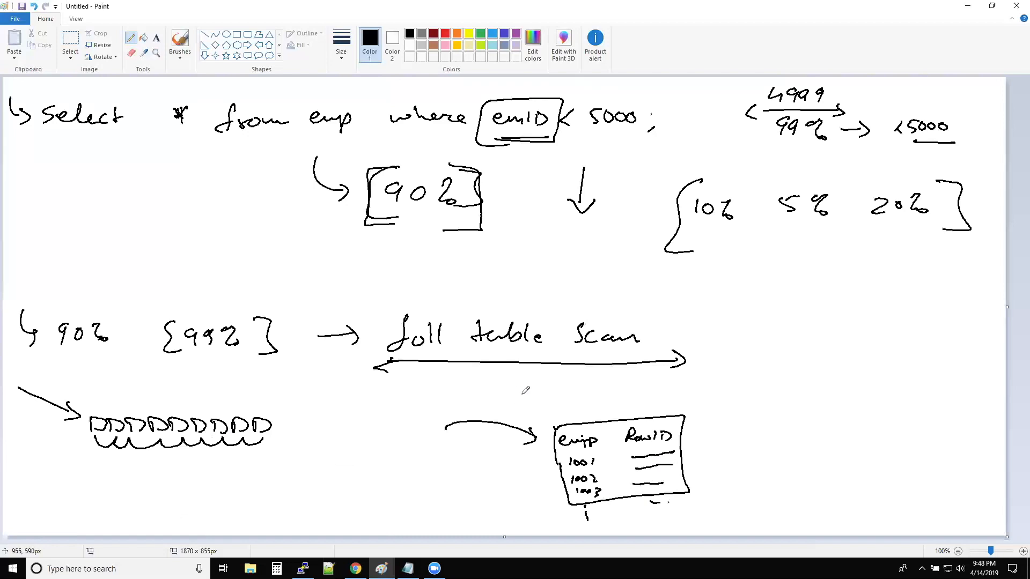
{"action": "left_click_drag", "start_coordinate": [526, 384], "coordinate": [548, 473]}
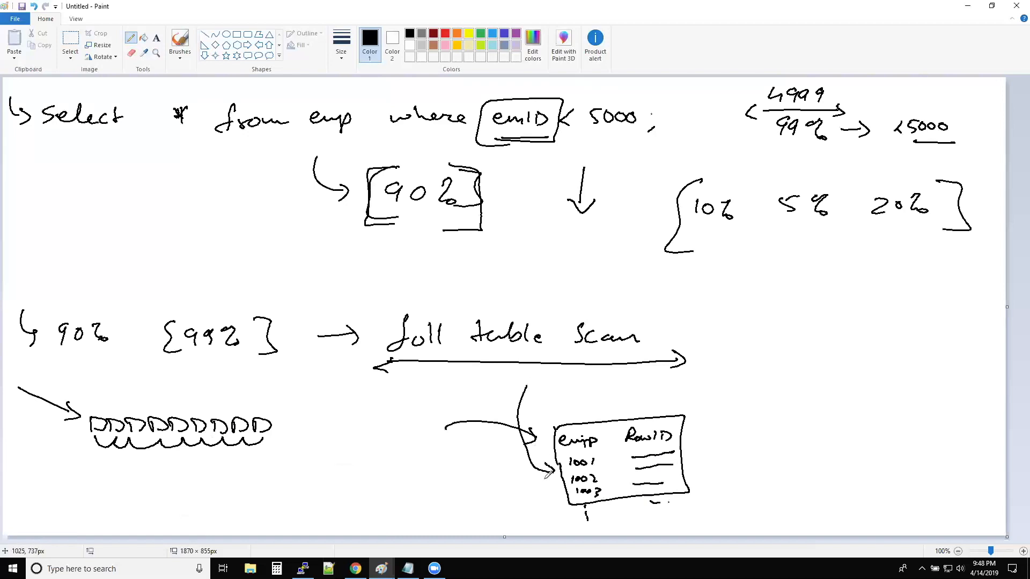
{"action": "left_click_drag", "start_coordinate": [693, 448], "coordinate": [755, 449]}
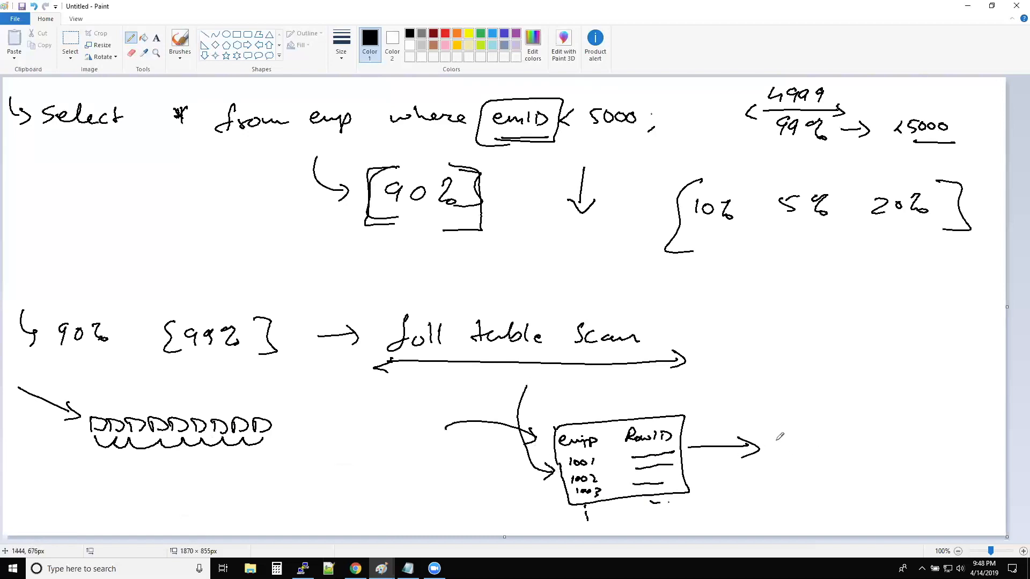
{"action": "left_click_drag", "start_coordinate": [779, 444], "coordinate": [834, 437]}
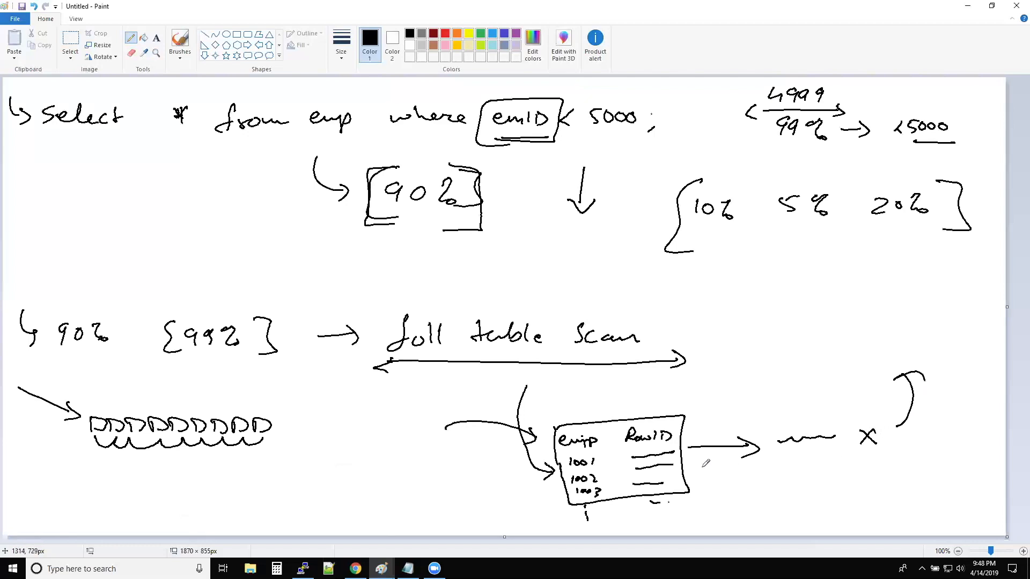
{"action": "left_click_drag", "start_coordinate": [690, 463], "coordinate": [761, 489]}
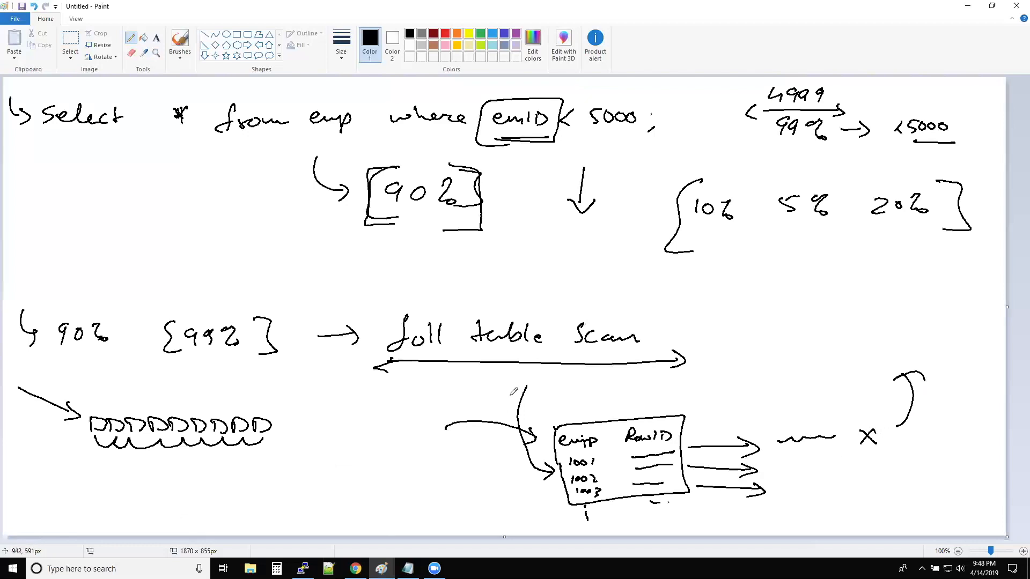
{"action": "left_click_drag", "start_coordinate": [486, 394], "coordinate": [538, 509]}
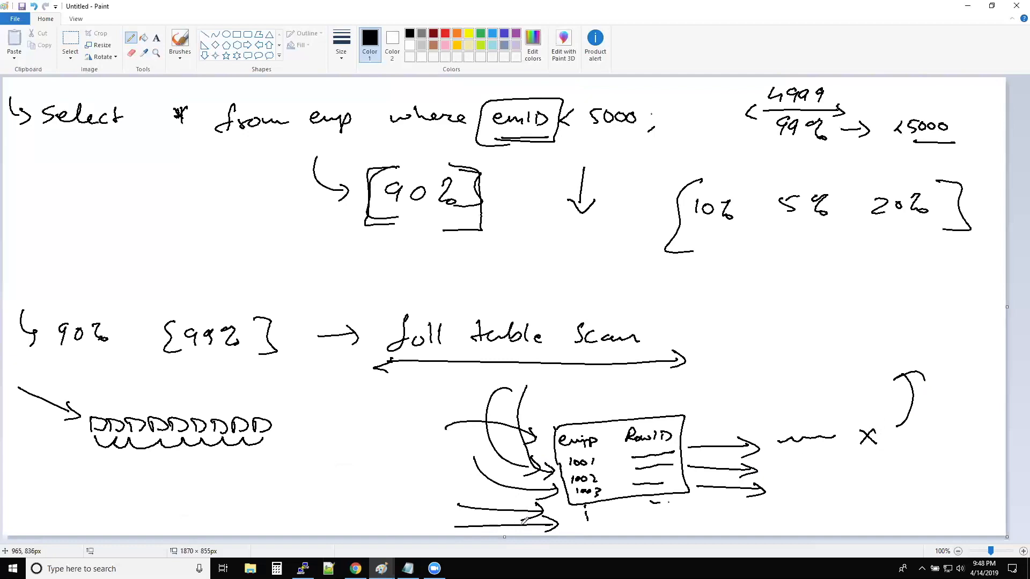
- Draw a downward arrow above the squiggle next to the x
{"action": "left_click_drag", "start_coordinate": [740, 351], "coordinate": [742, 404]}
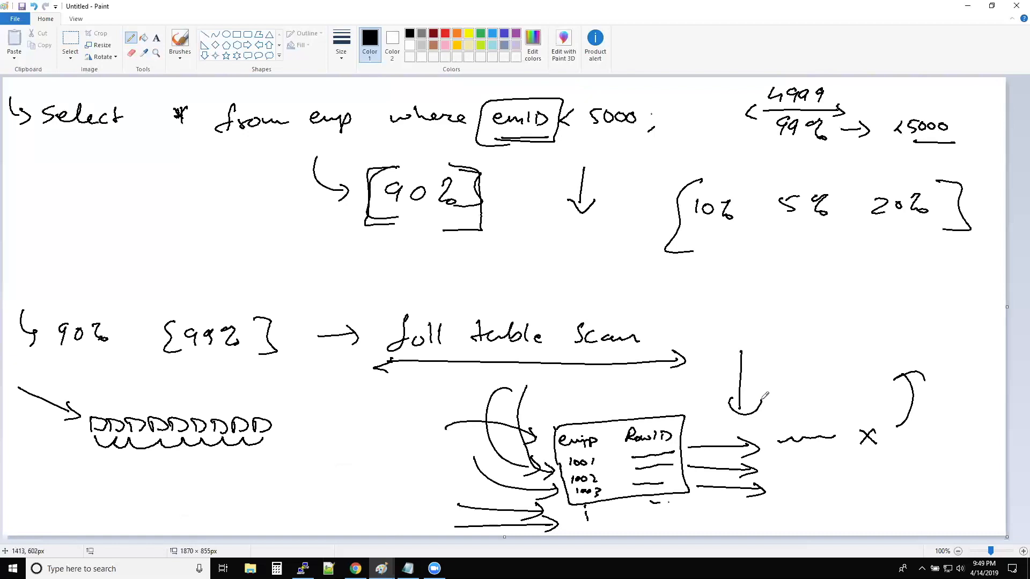
{"action": "mouse_move", "coordinate": [395, 387]}
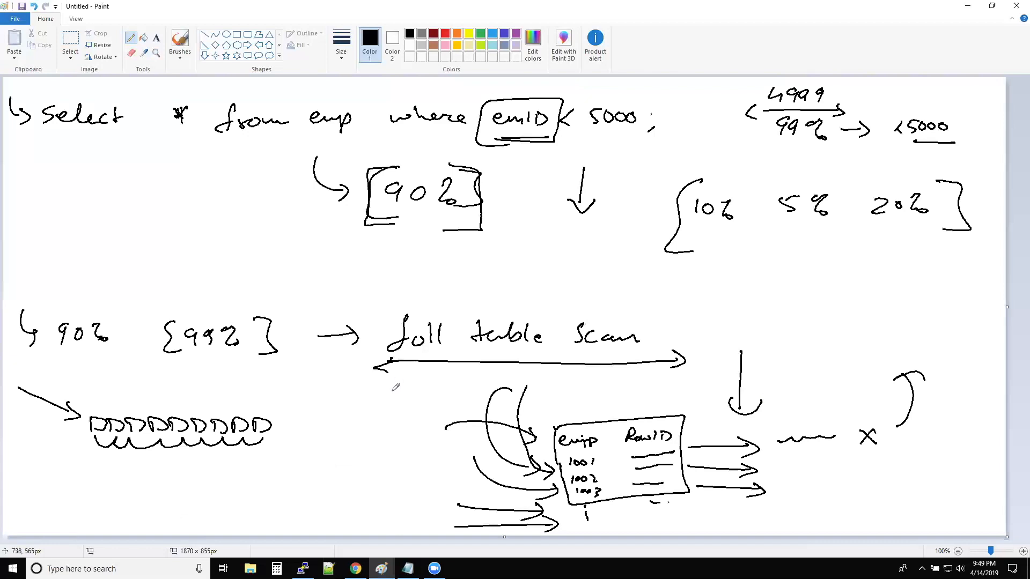
{"action": "mouse_move", "coordinate": [400, 381]}
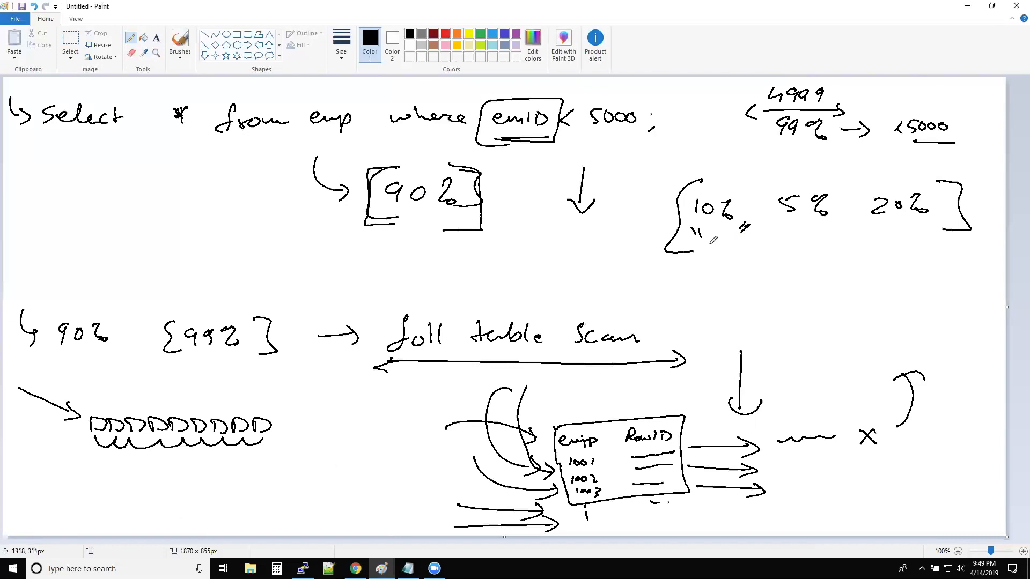
- Add marks around emID, circle emID with its less-than sign, and box the lower 90%
{"action": "left_click_drag", "start_coordinate": [388, 210], "coordinate": [447, 209]}
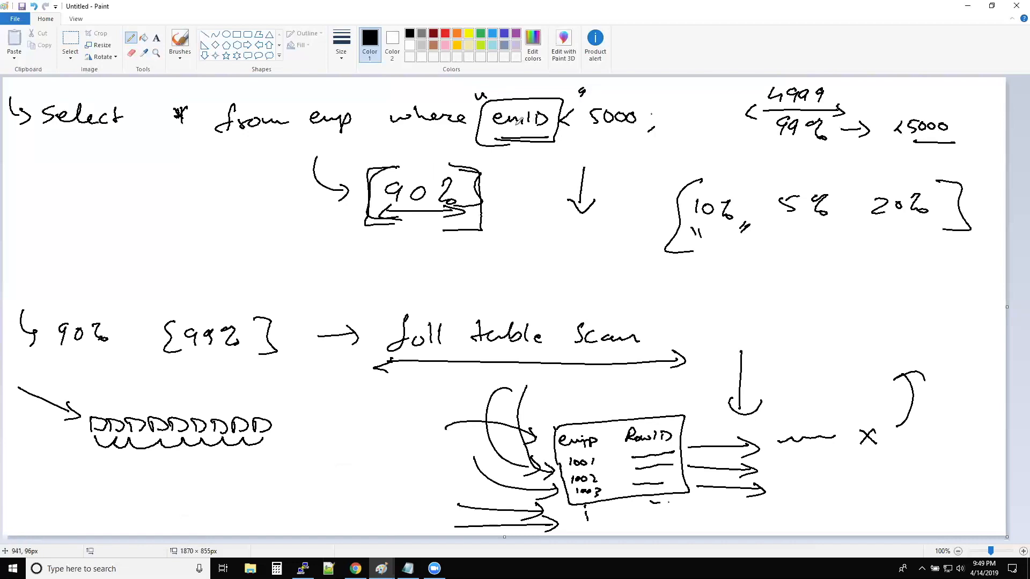
{"action": "left_click_drag", "start_coordinate": [460, 102], "coordinate": [571, 144]}
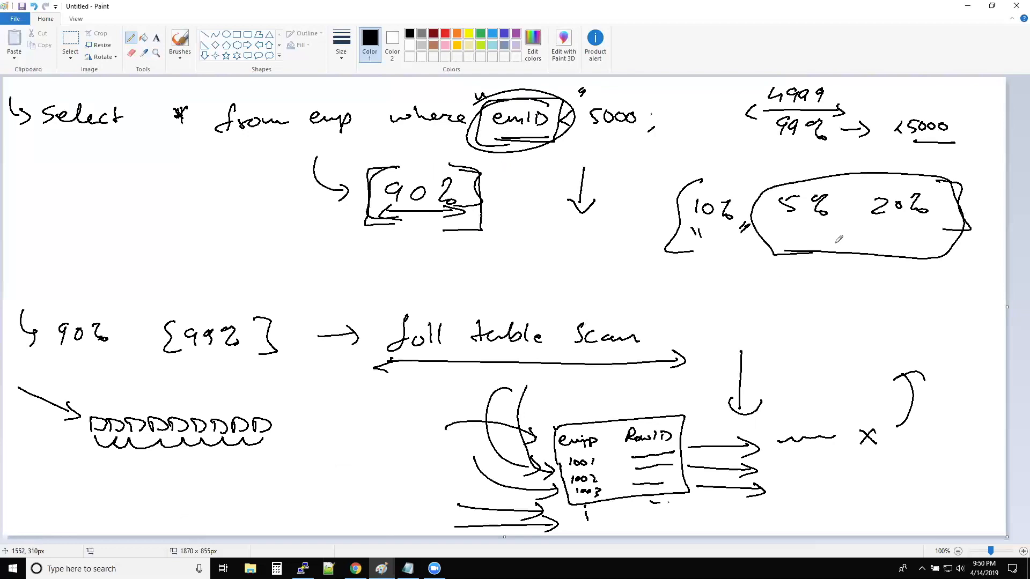
{"action": "mouse_move", "coordinate": [498, 305]}
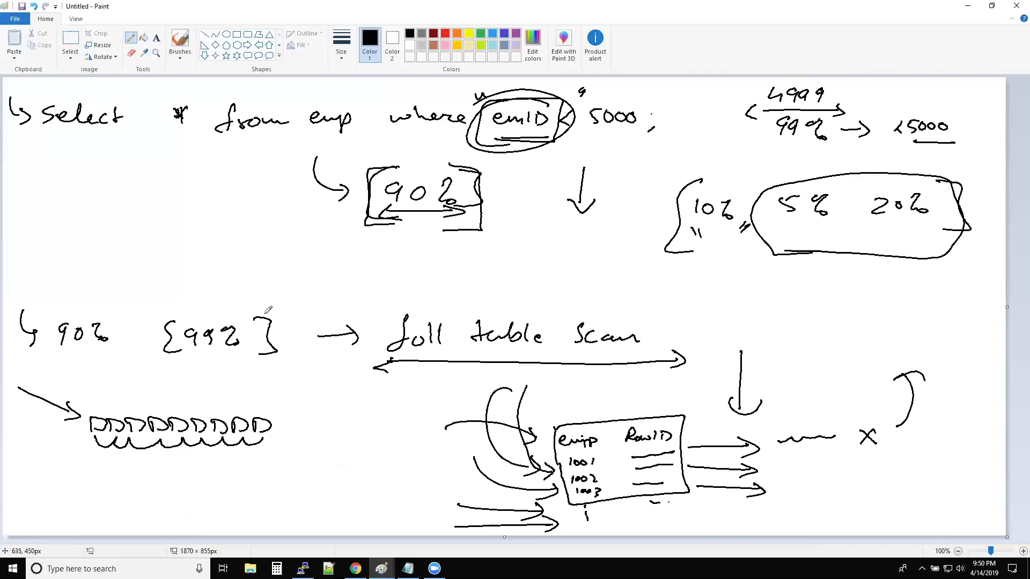
{"action": "left_click_drag", "start_coordinate": [39, 309], "coordinate": [121, 365]}
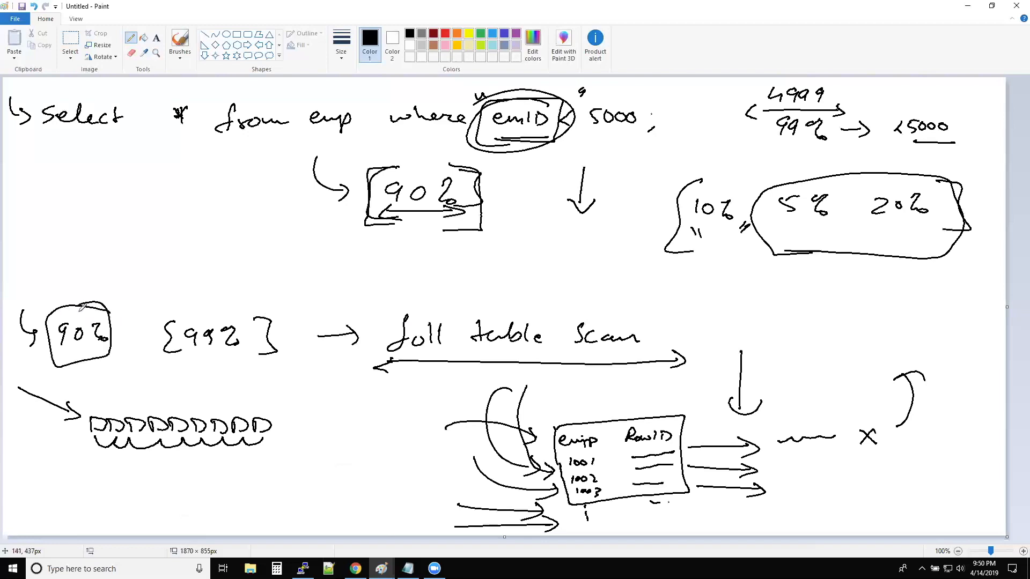